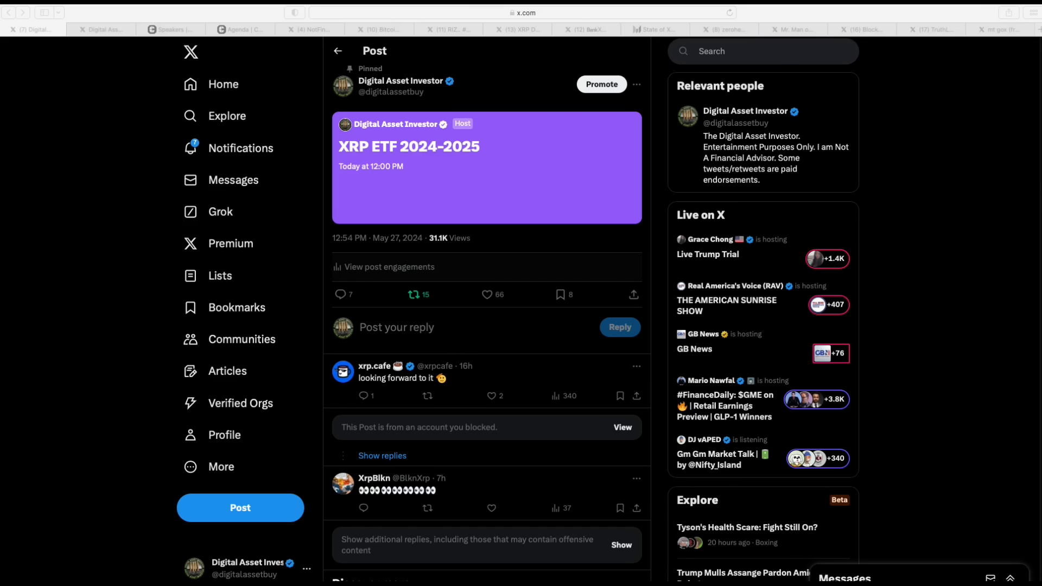
mouse_move(650, 191)
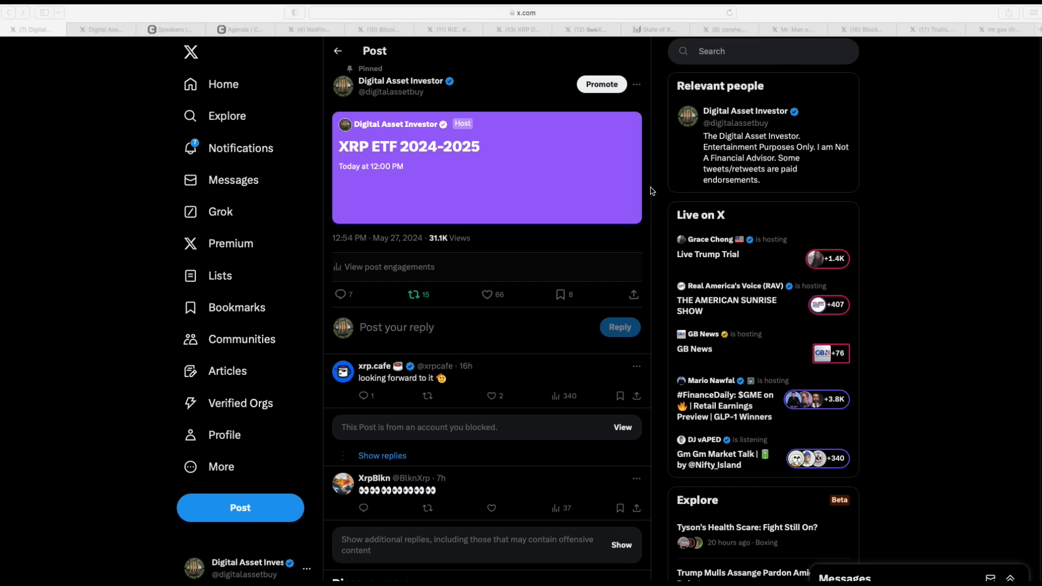
mouse_move(652, 192)
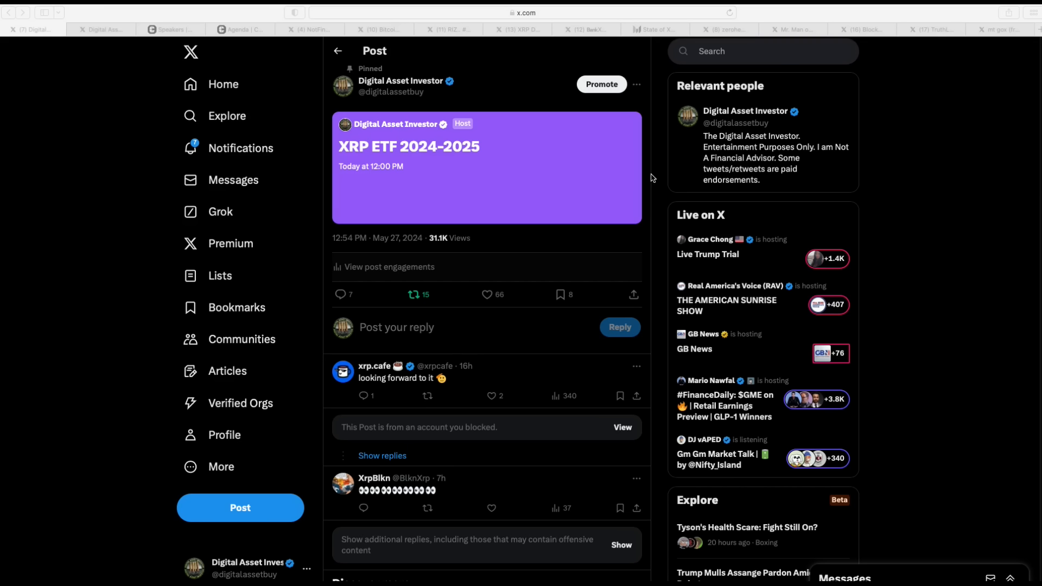
mouse_move(644, 149)
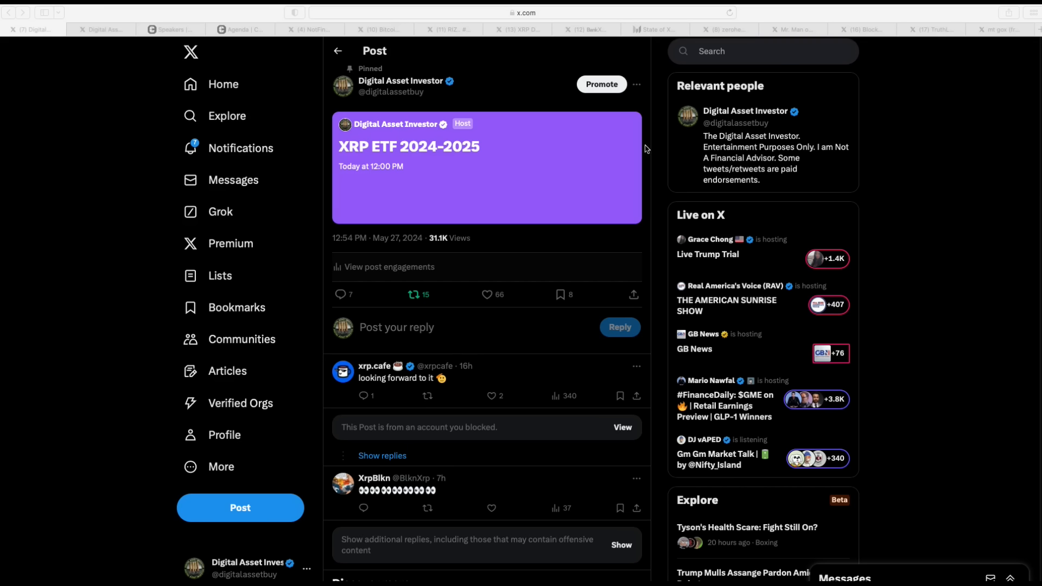
mouse_move(475, 103)
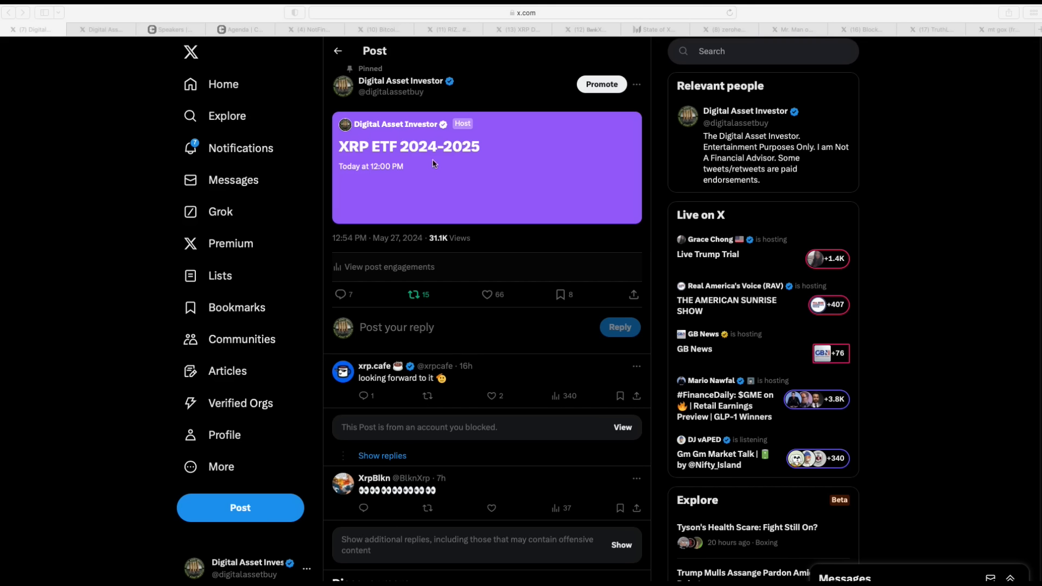
mouse_move(621, 202)
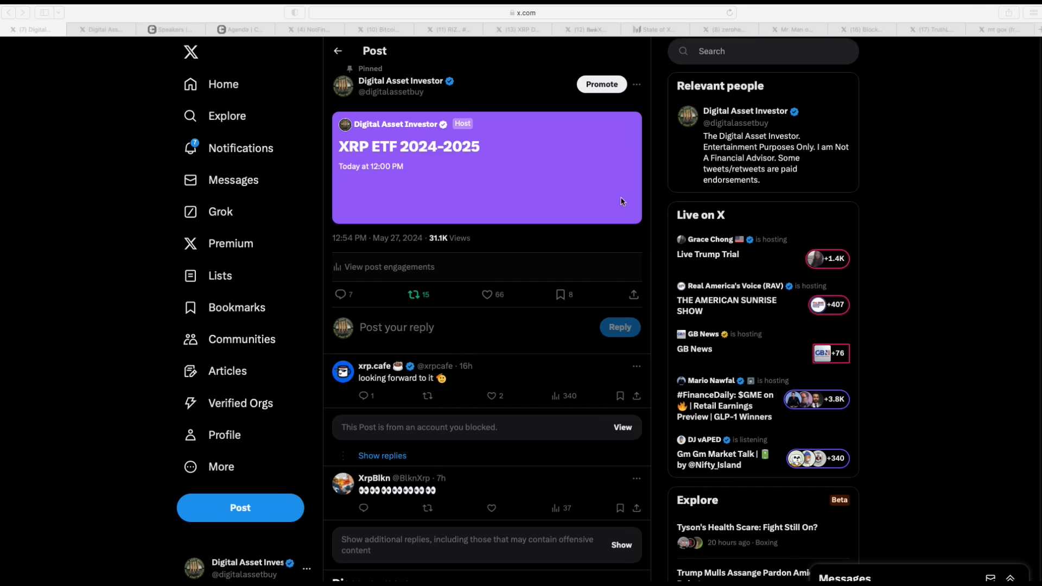
mouse_move(42, 57)
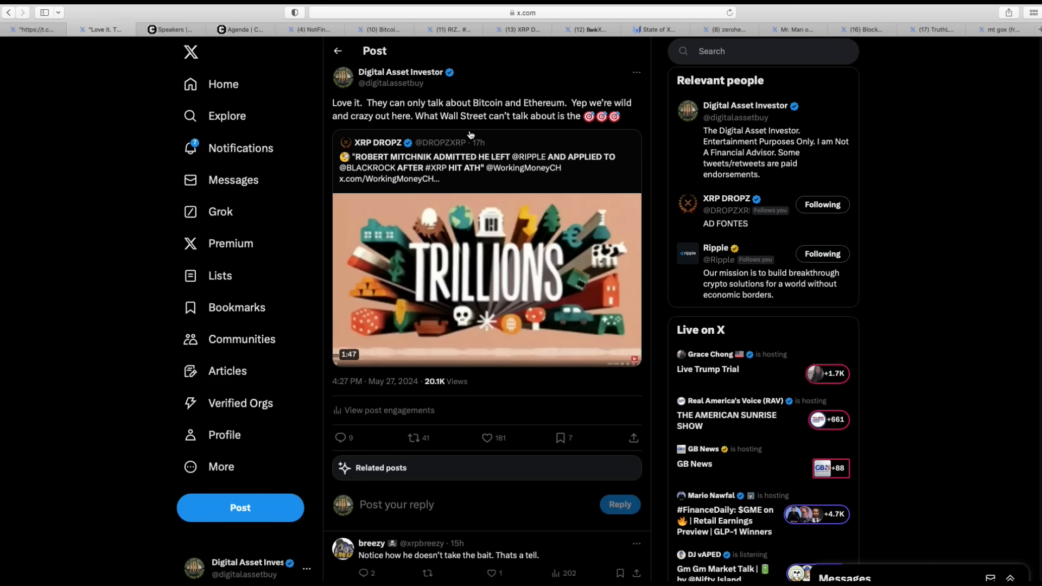
Step: Start the quoted TRILLIONS clip, restart it, and let it play past the 50-second mark
left_click(486, 279)
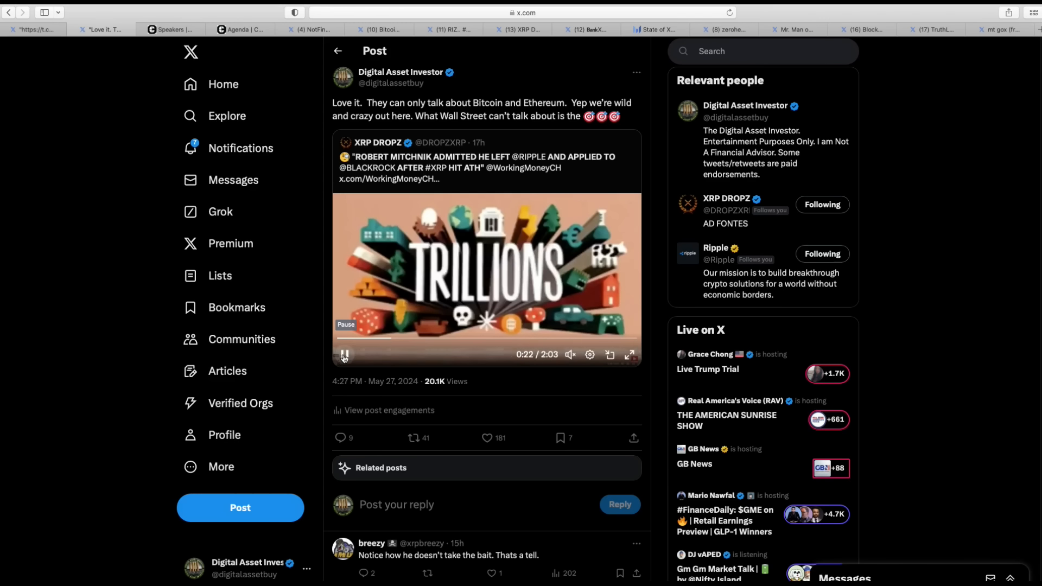
left_click(344, 354)
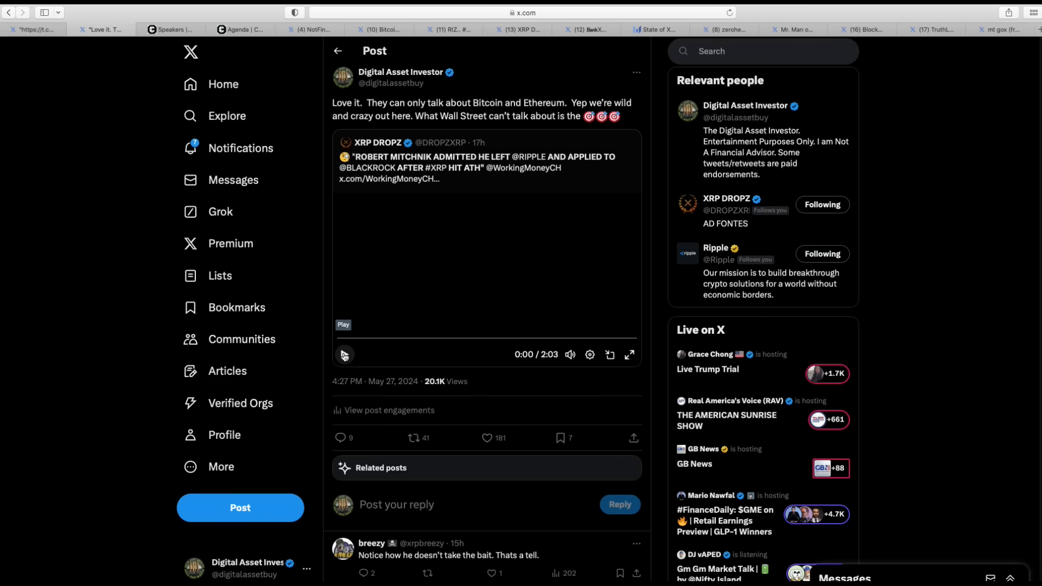
left_click(344, 354)
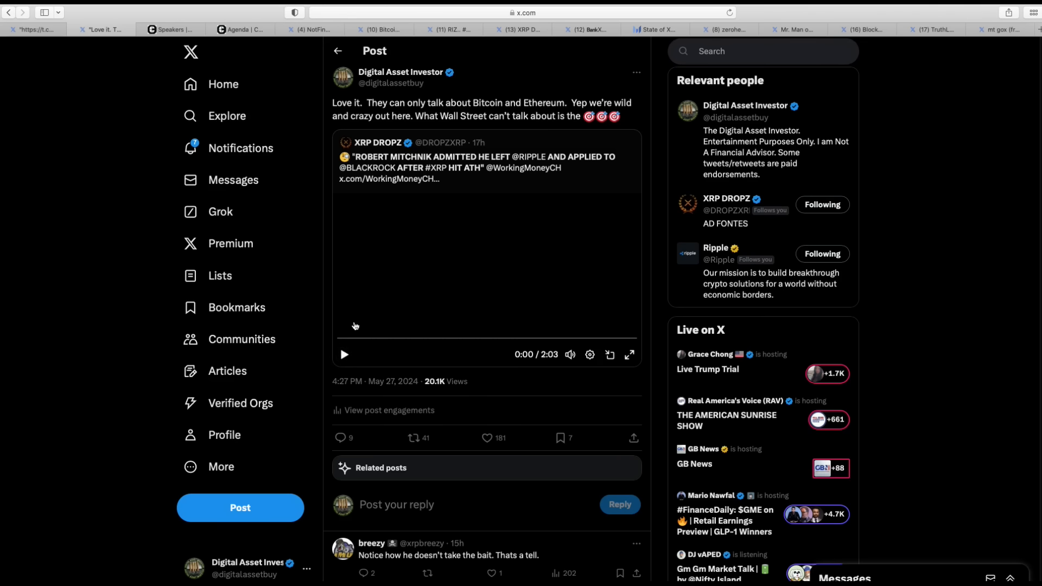
mouse_move(345, 354)
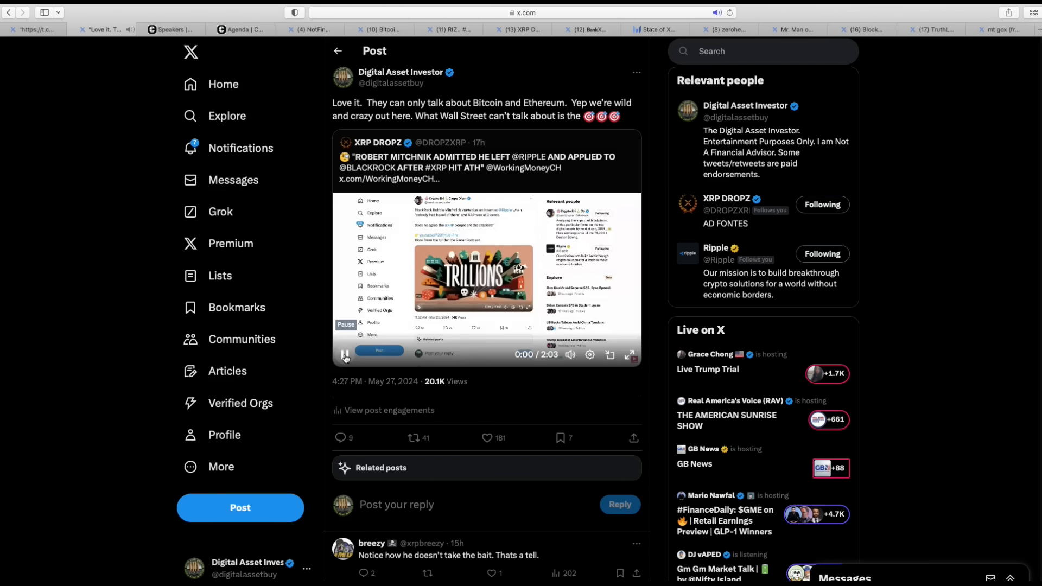
left_click(345, 353)
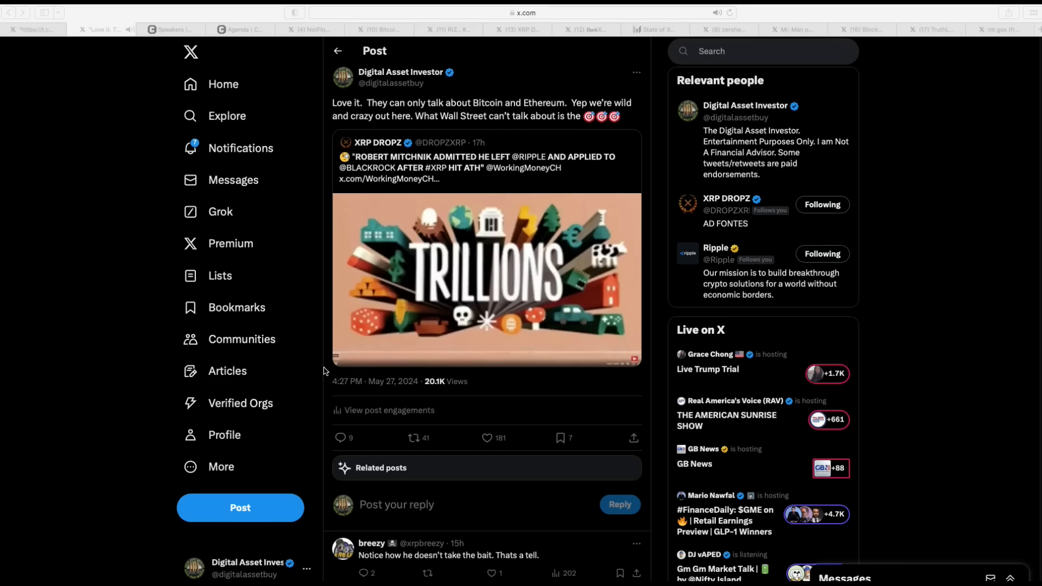
left_click(487, 279)
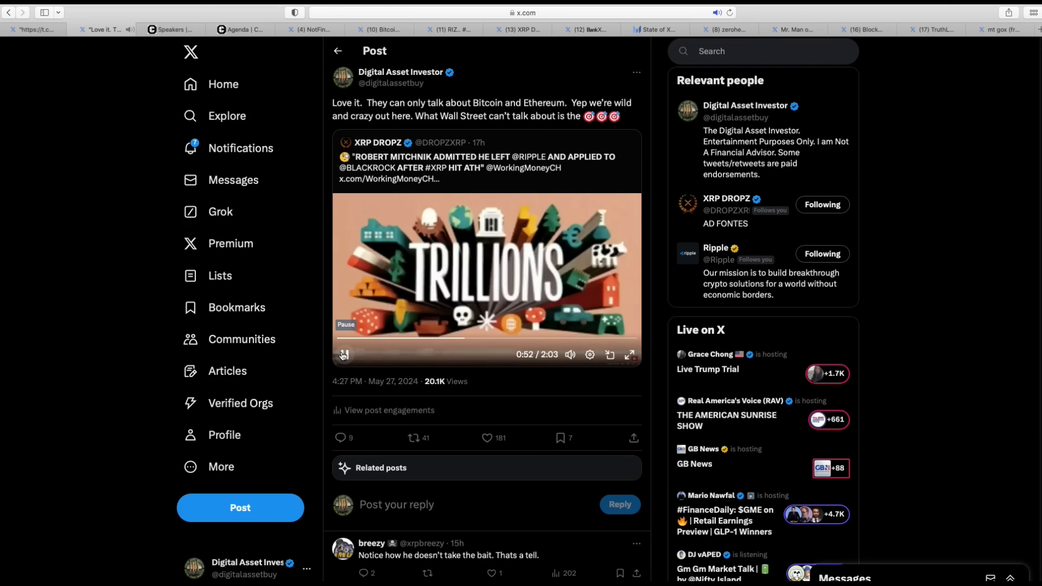
Step: Pause and resume the TRILLIONS clip so it advances to 1:19 of 2:03
left_click(344, 354)
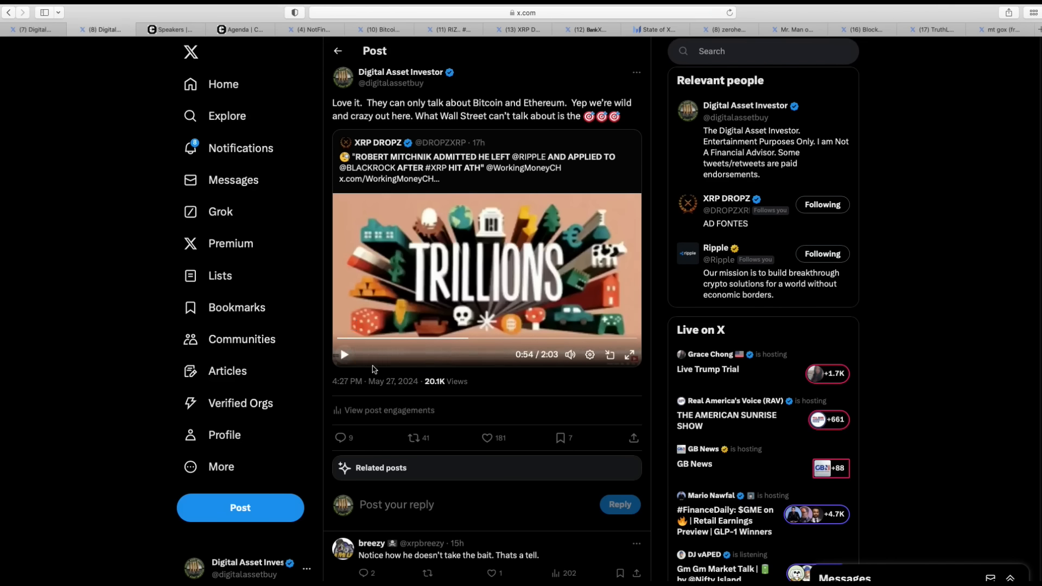
mouse_move(368, 358)
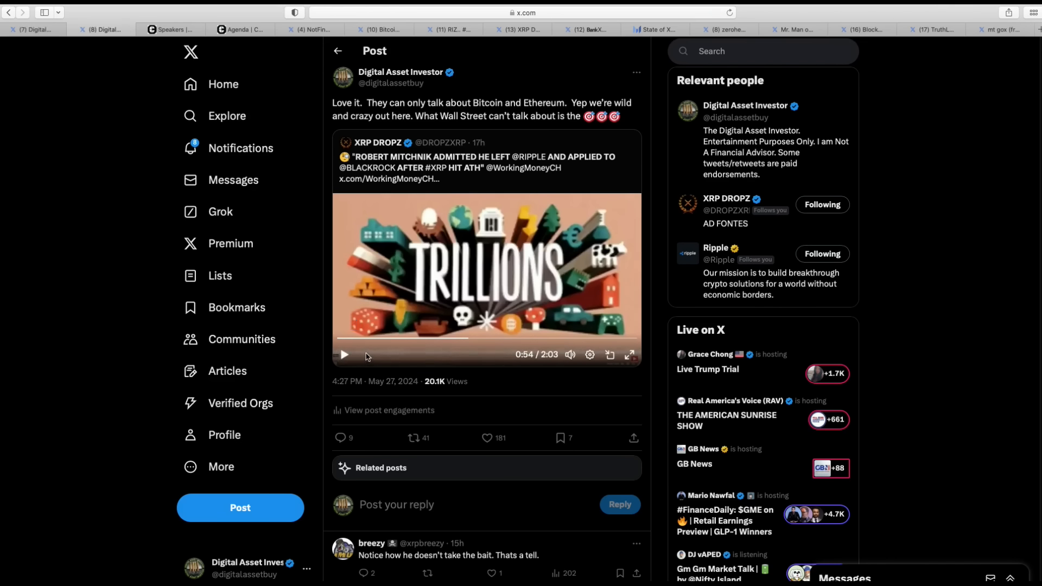
mouse_move(343, 353)
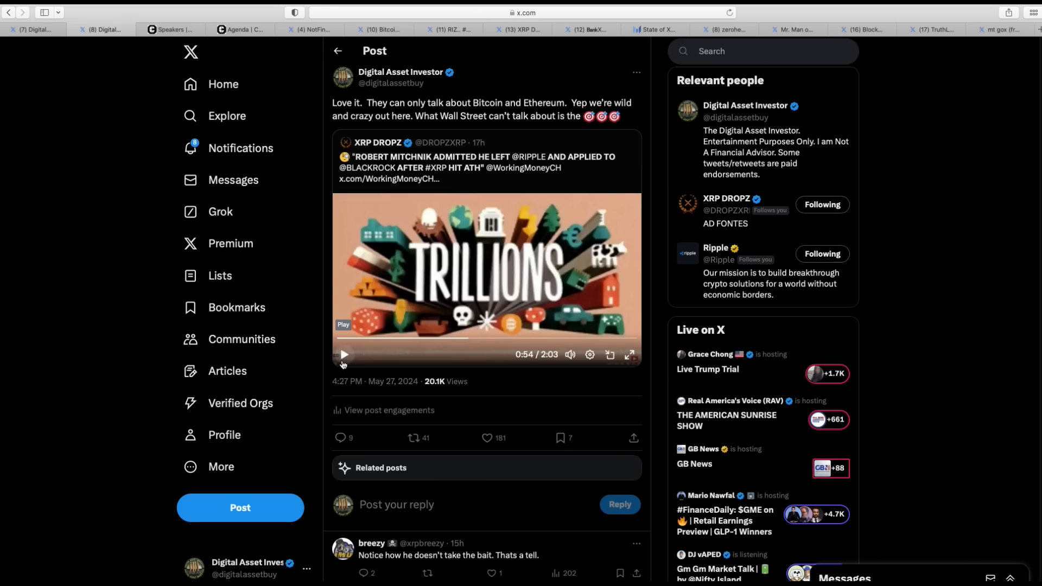
mouse_move(342, 359)
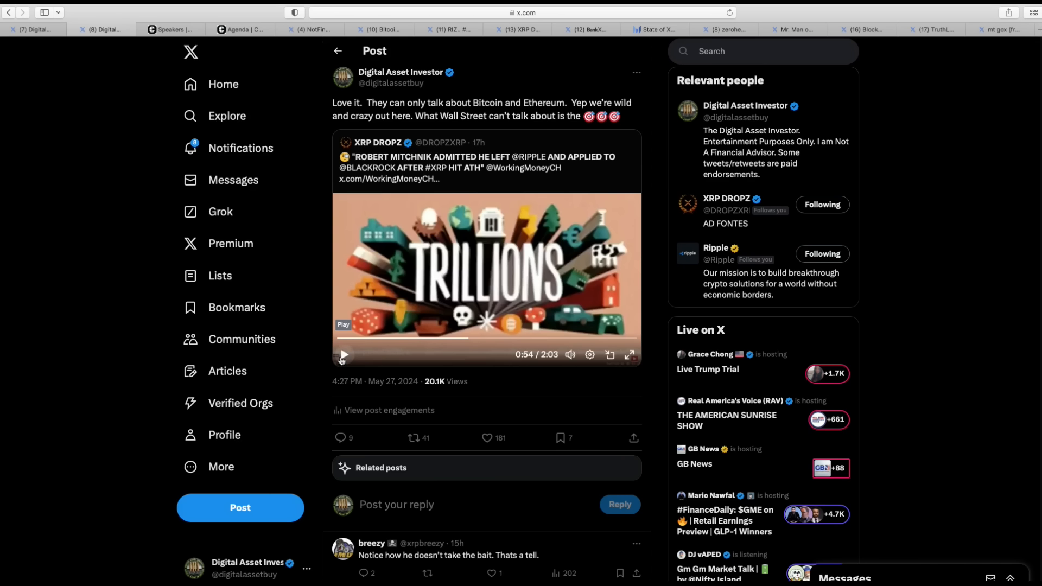
mouse_move(342, 356)
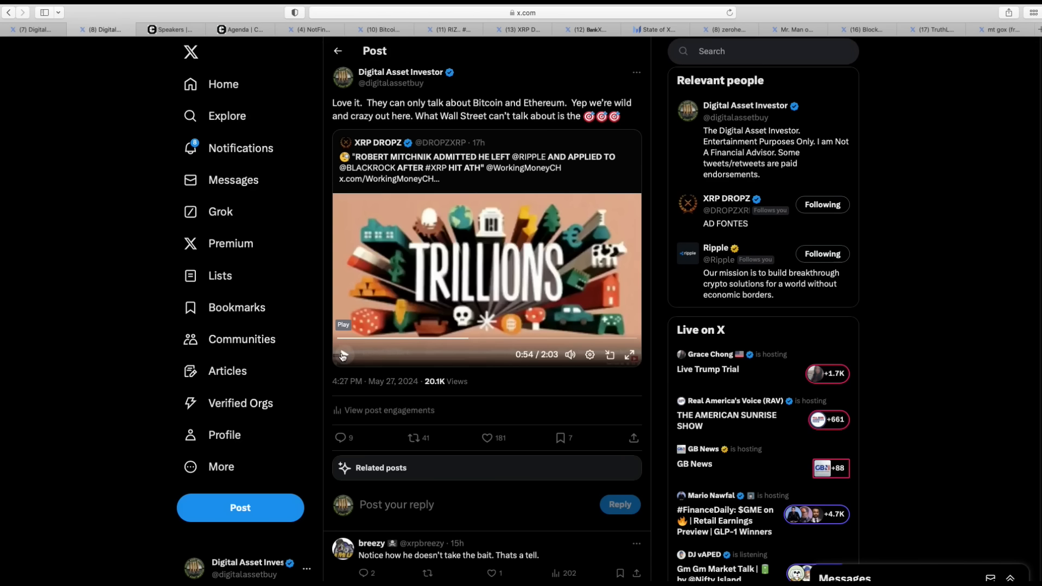
left_click(343, 354)
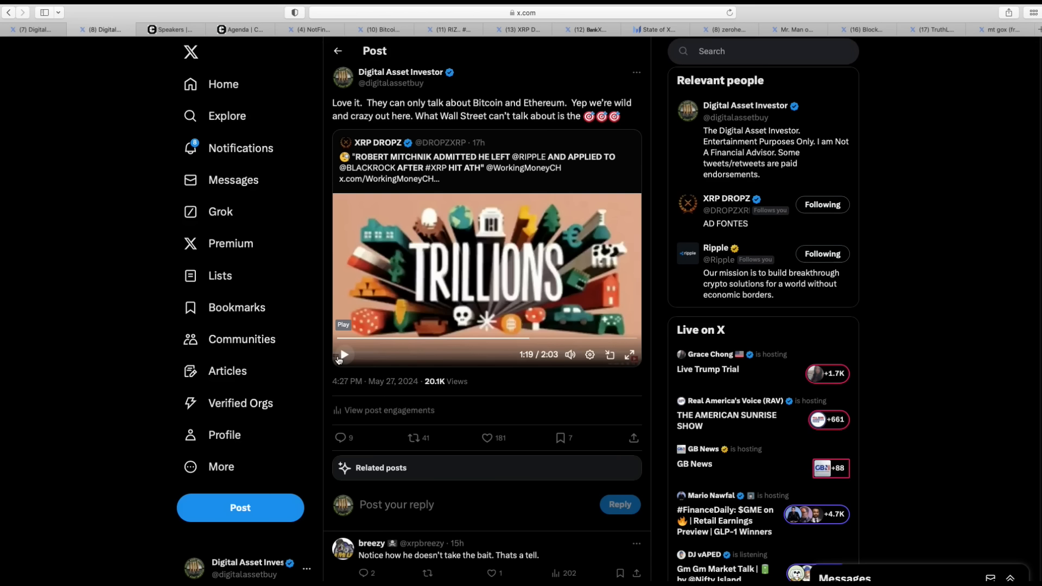
Step: Resume and pause the TRILLIONS clip until it stops at 2:03, its end
left_click(343, 354)
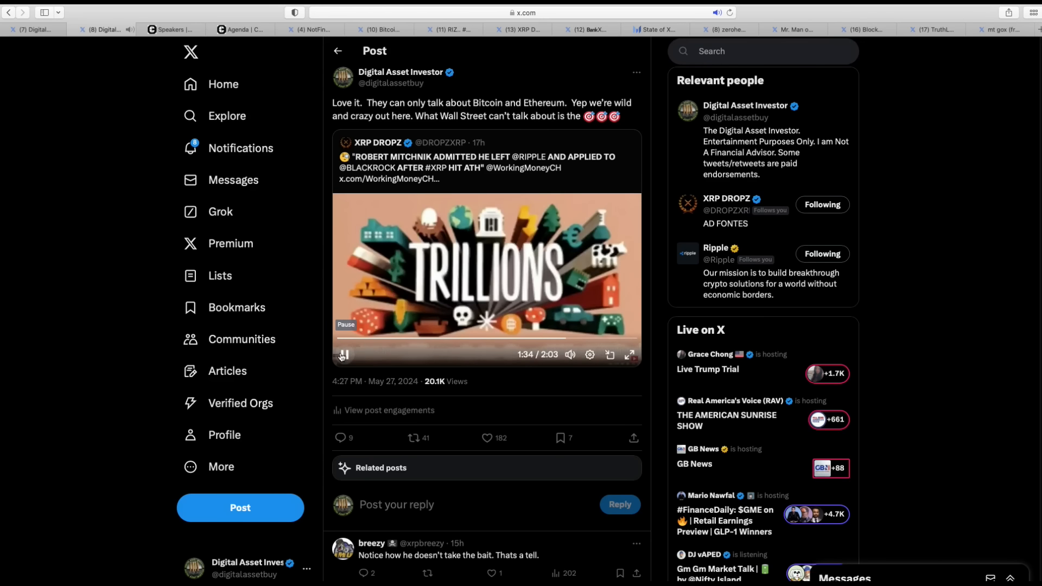
left_click(343, 354)
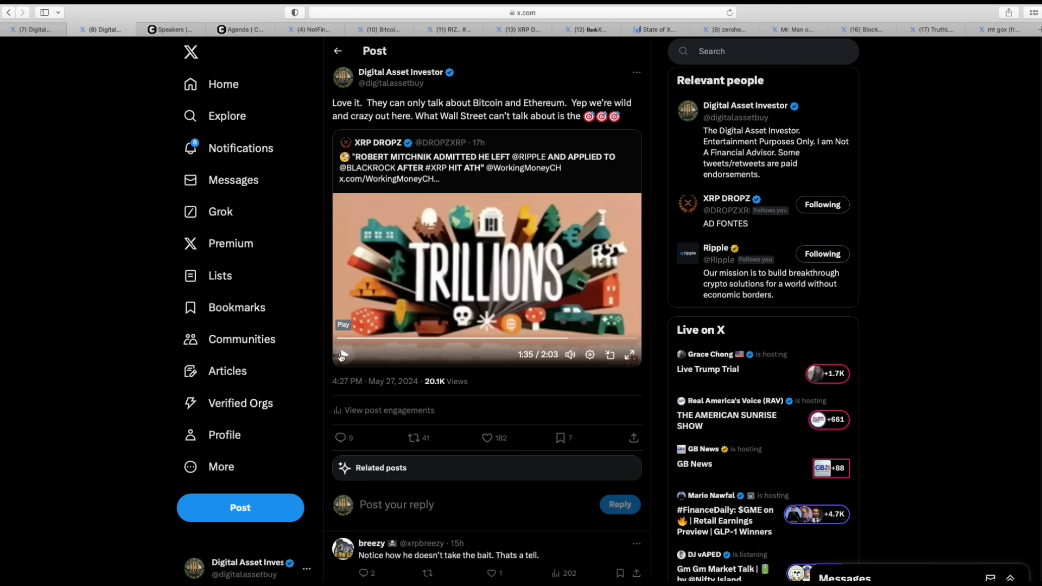
left_click(343, 354)
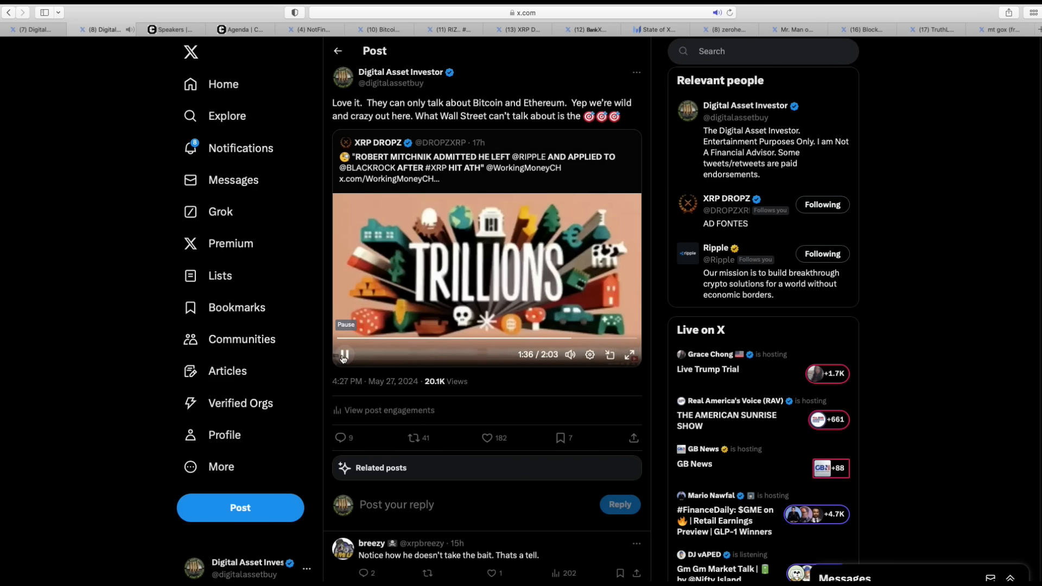
left_click(343, 354)
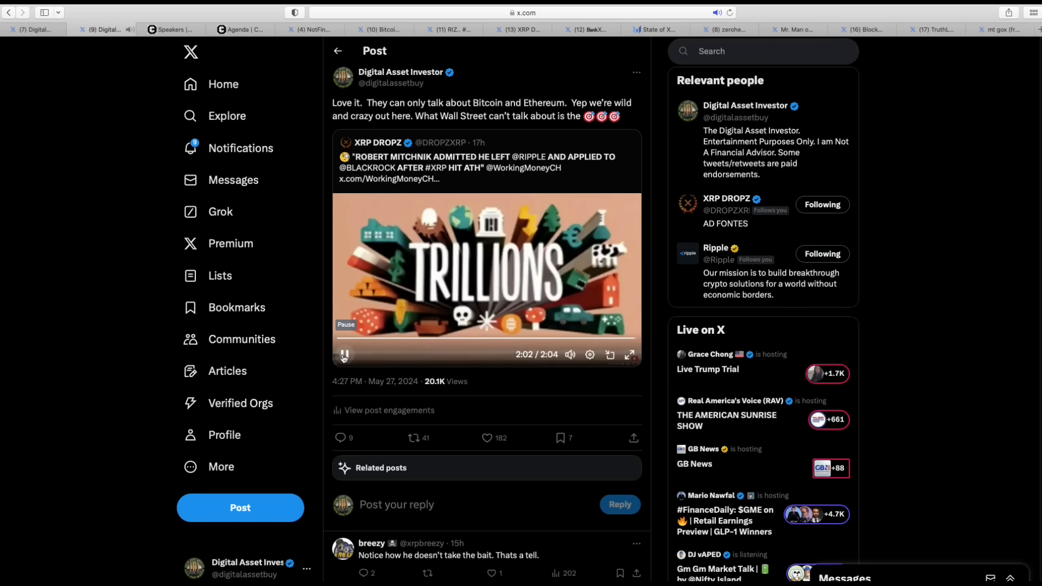
left_click(344, 354)
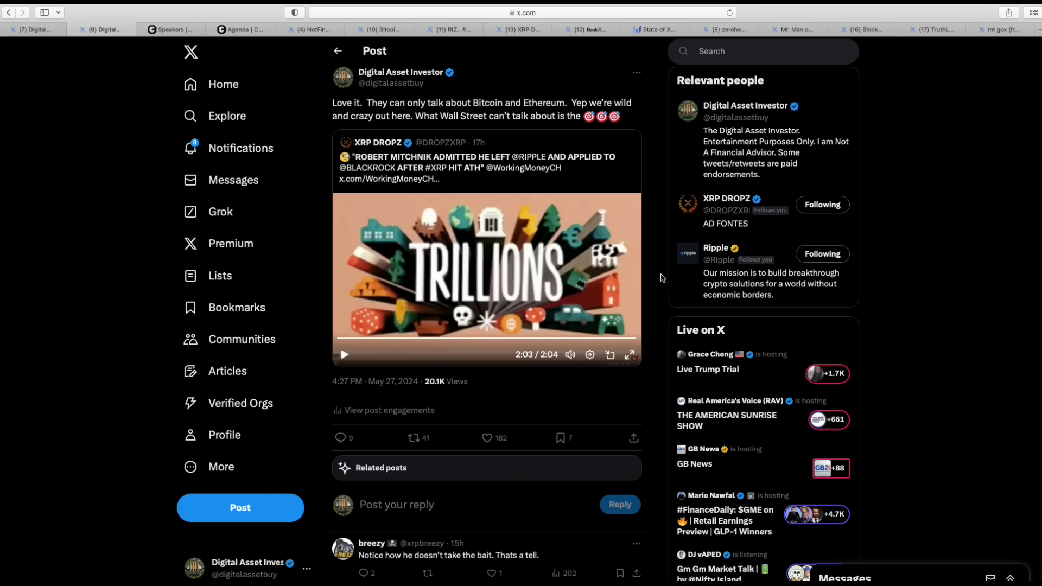
mouse_move(657, 287)
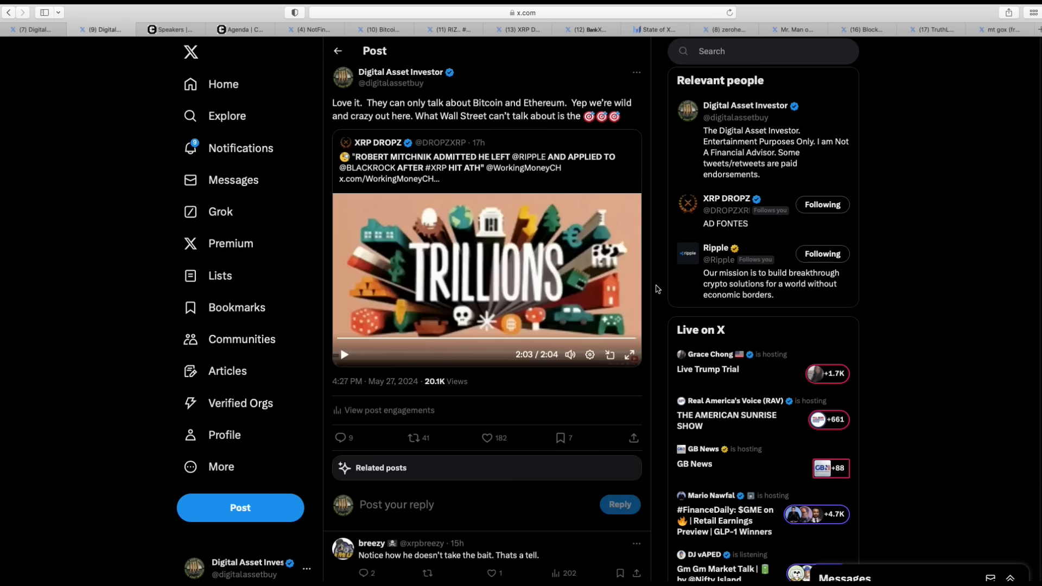
mouse_move(661, 284)
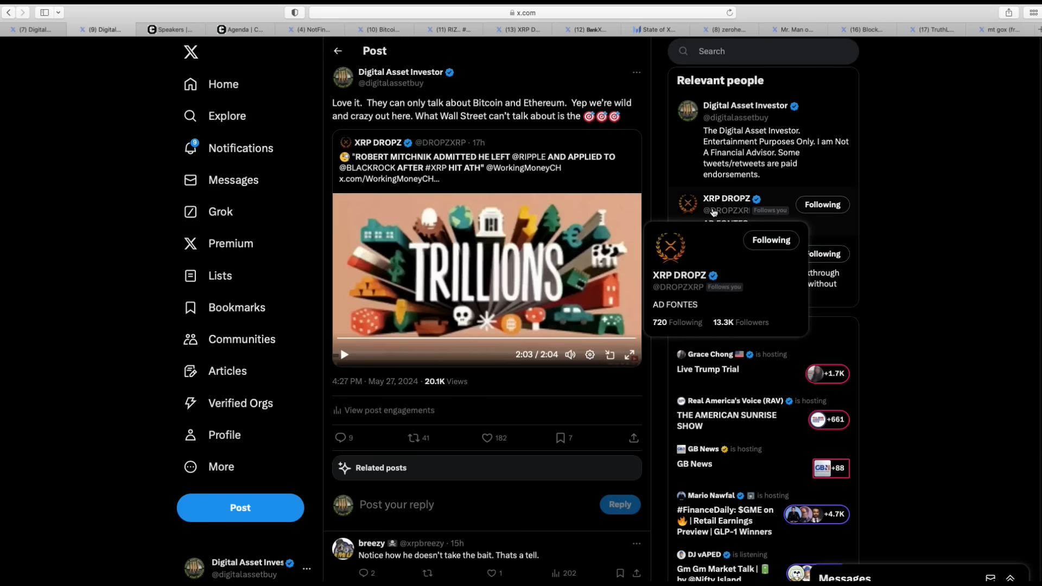
mouse_move(140, 45)
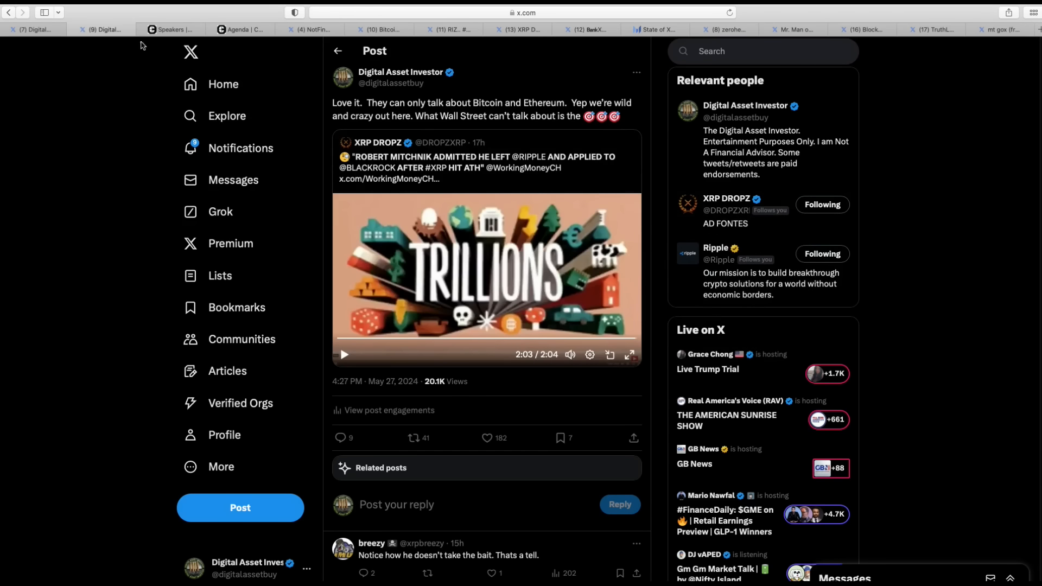
left_click(169, 30)
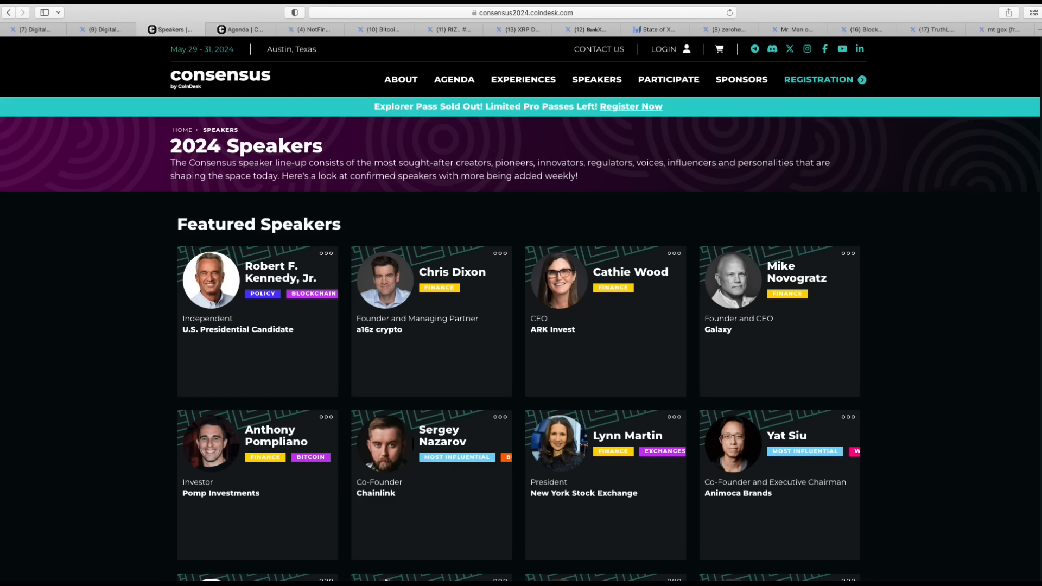
mouse_move(43, 365)
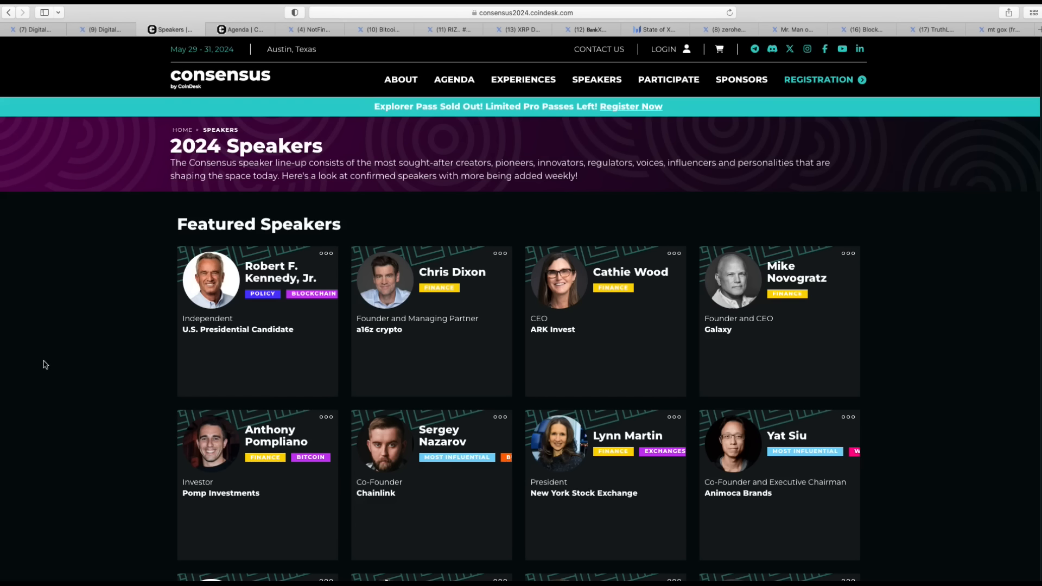
mouse_move(480, 364)
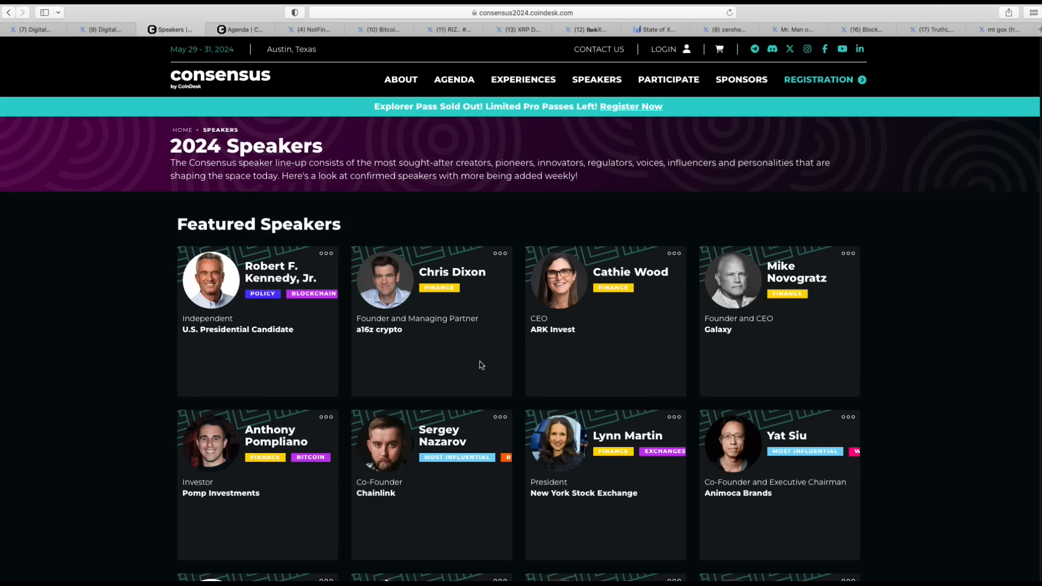
mouse_move(464, 362)
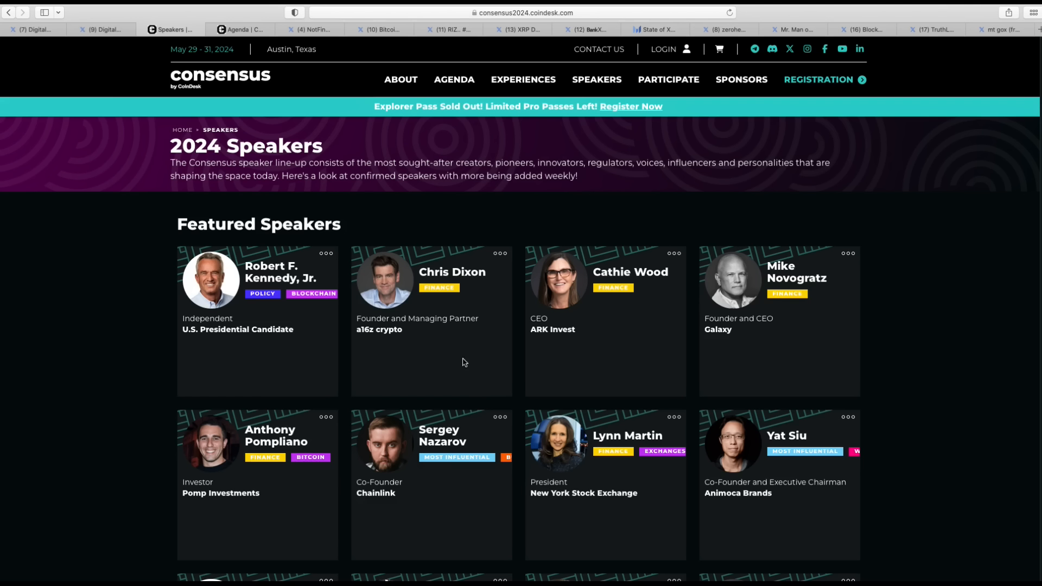
mouse_move(826, 366)
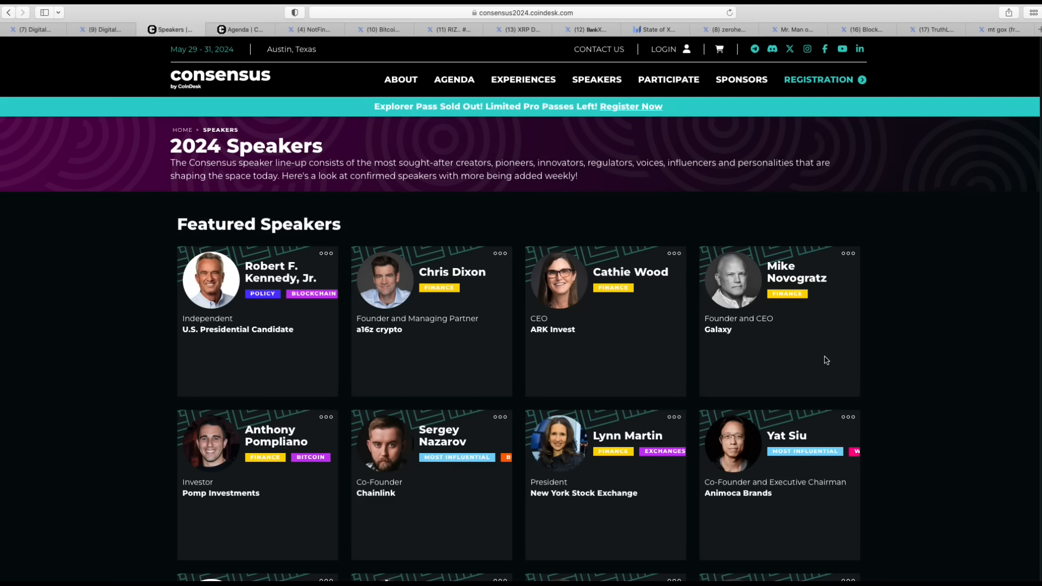
mouse_move(1008, 270)
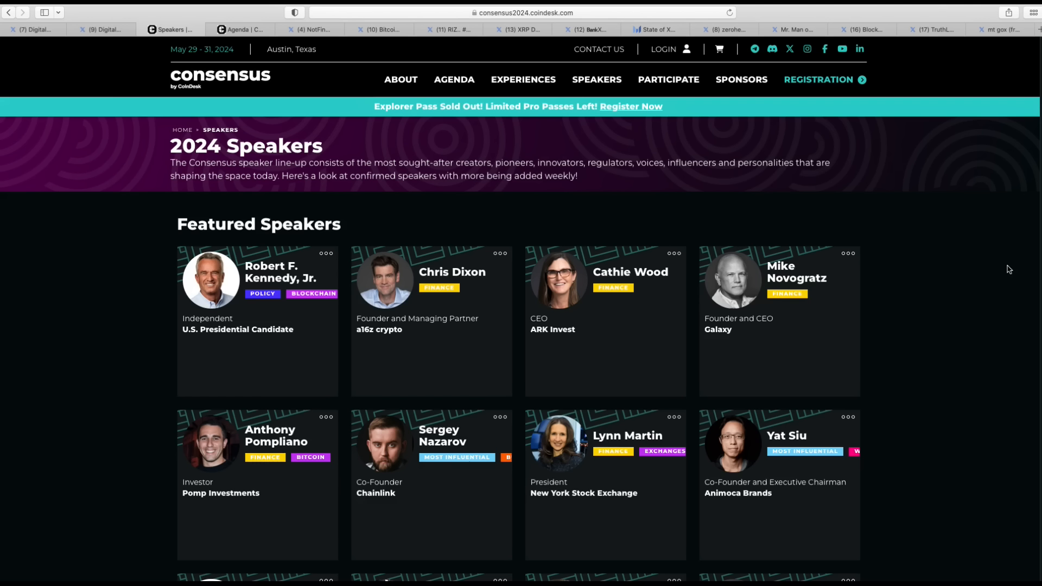
mouse_move(286, 507)
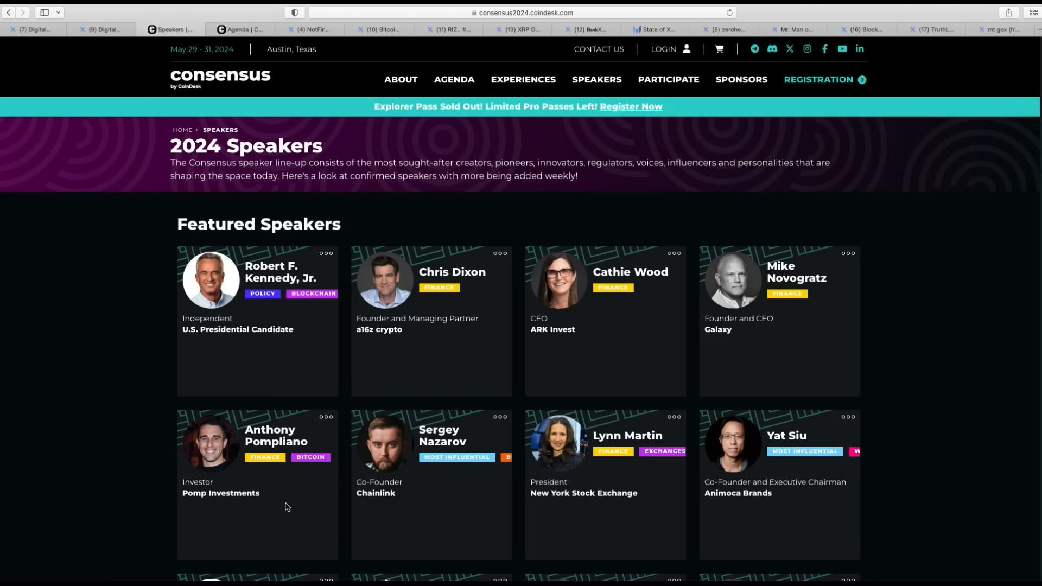
mouse_move(263, 522)
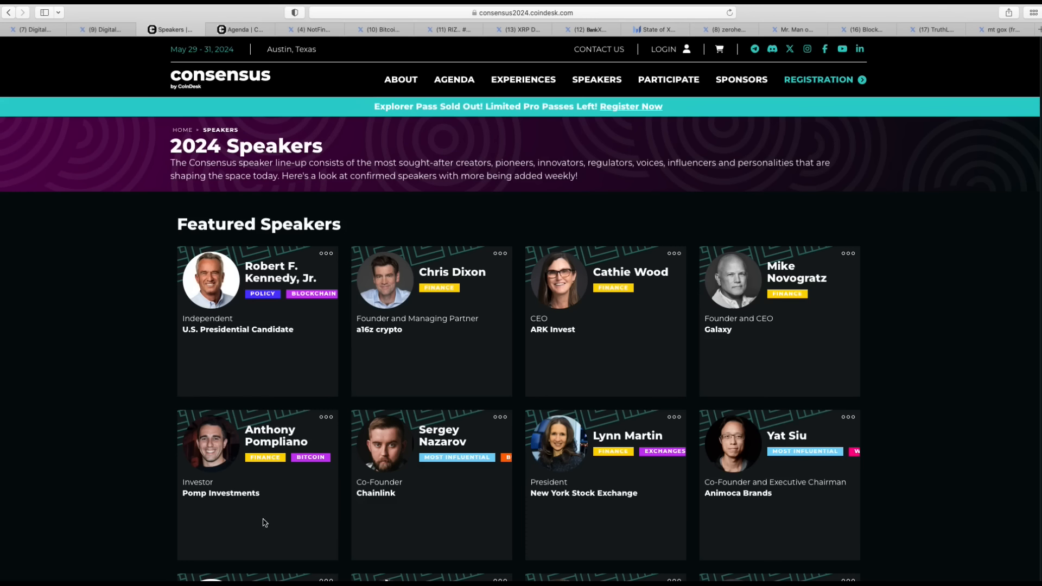
mouse_move(270, 487)
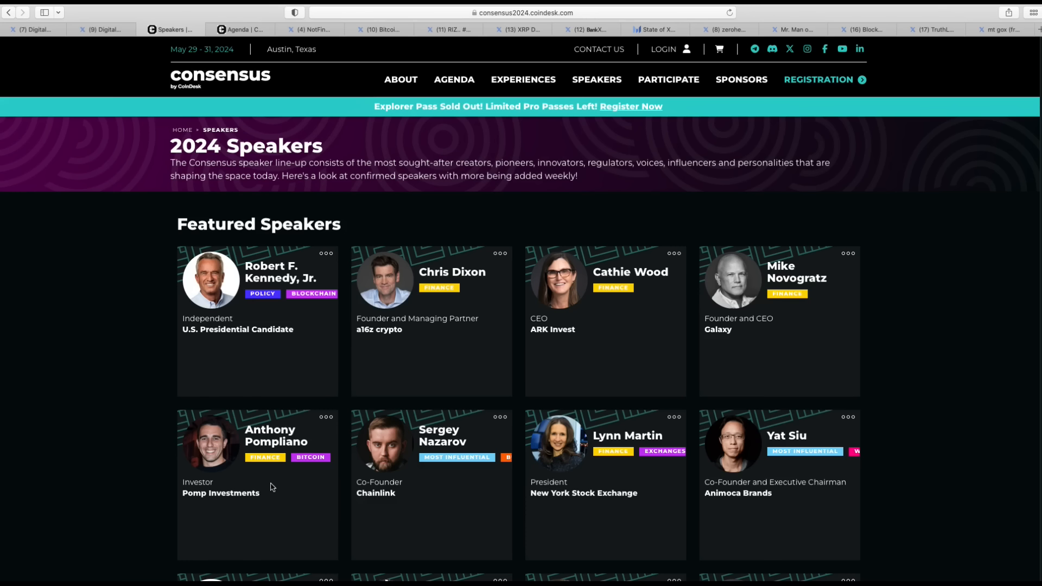
mouse_move(291, 484)
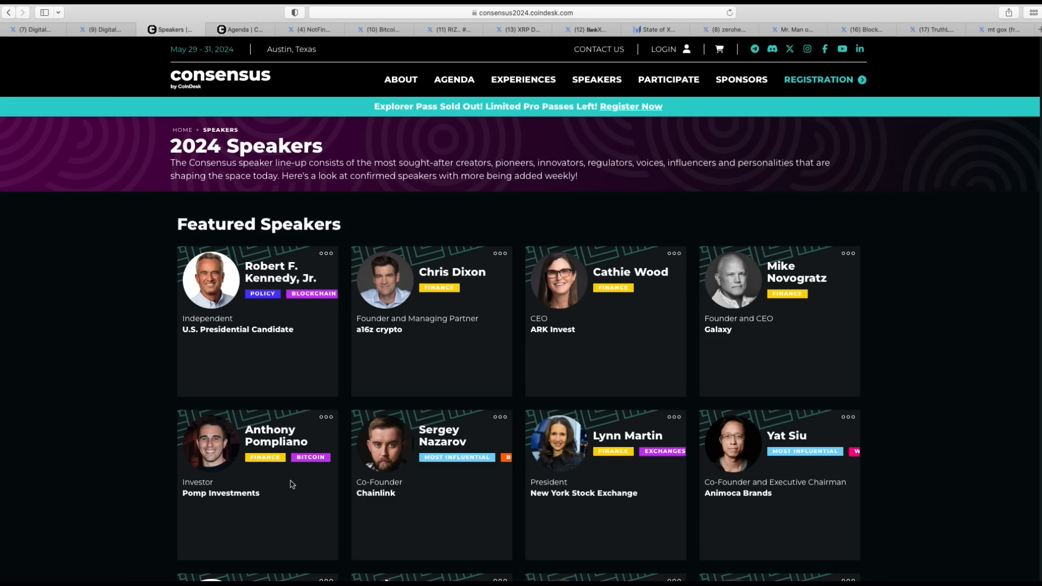
scroll("down", 3)
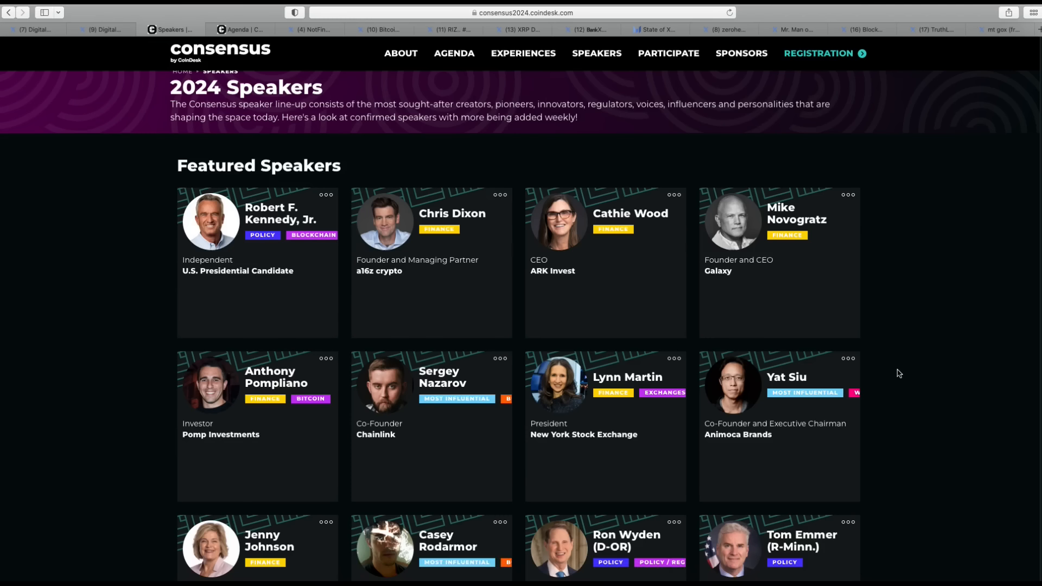
mouse_move(606, 267)
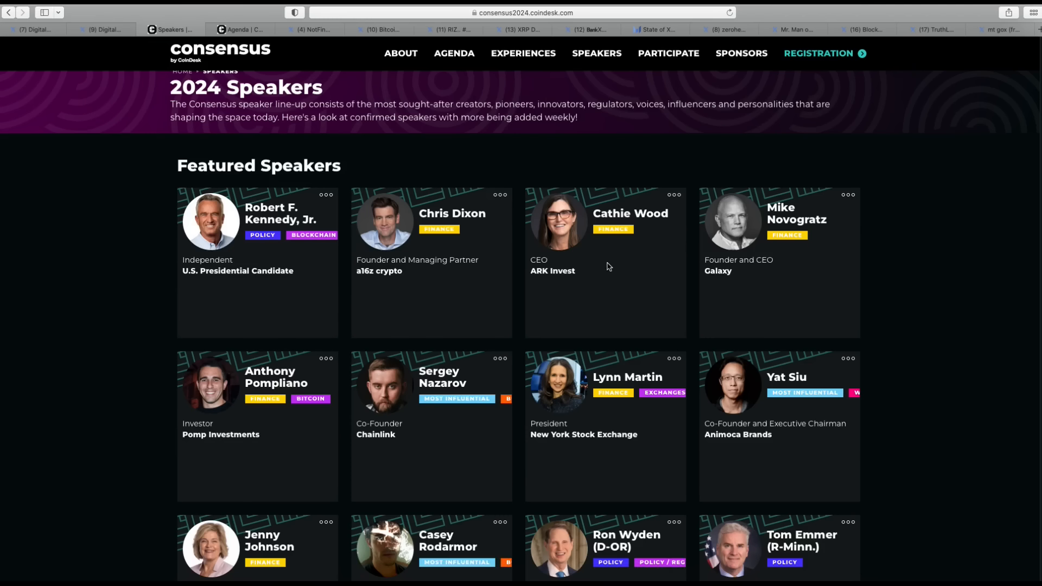
scroll("down", 3)
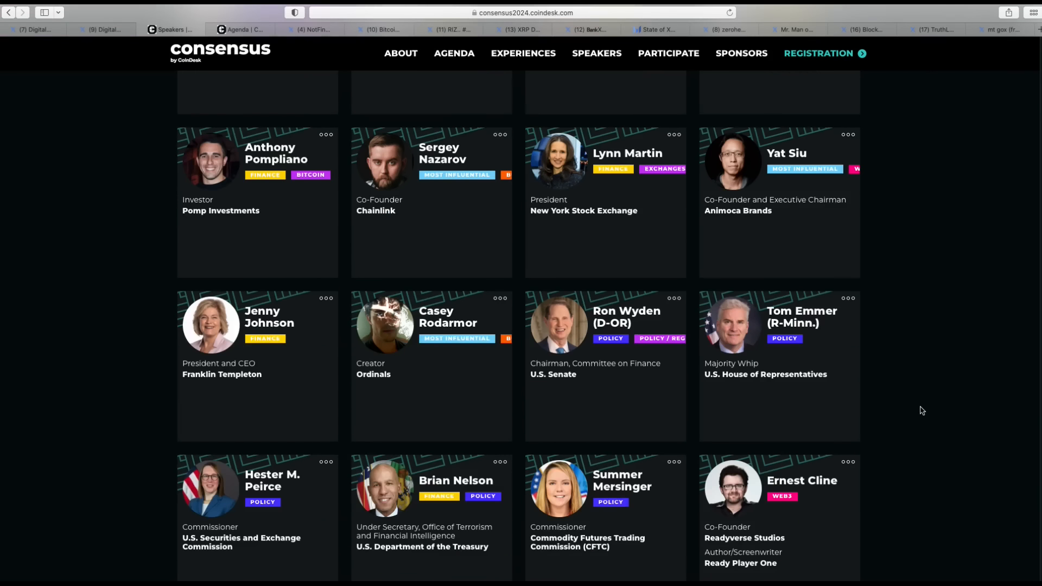
scroll("down", 3)
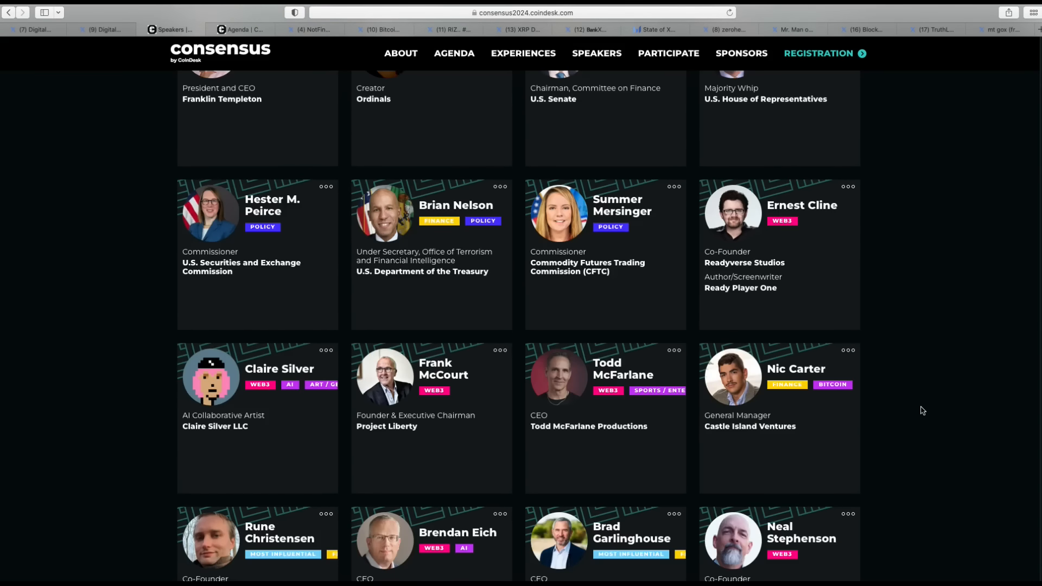
scroll("down", 3)
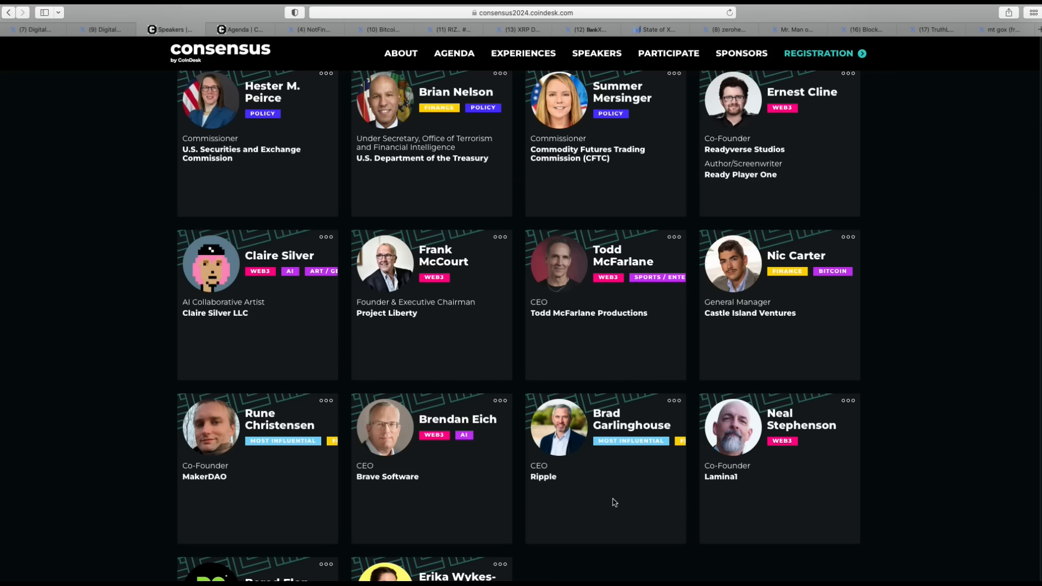
mouse_move(611, 502)
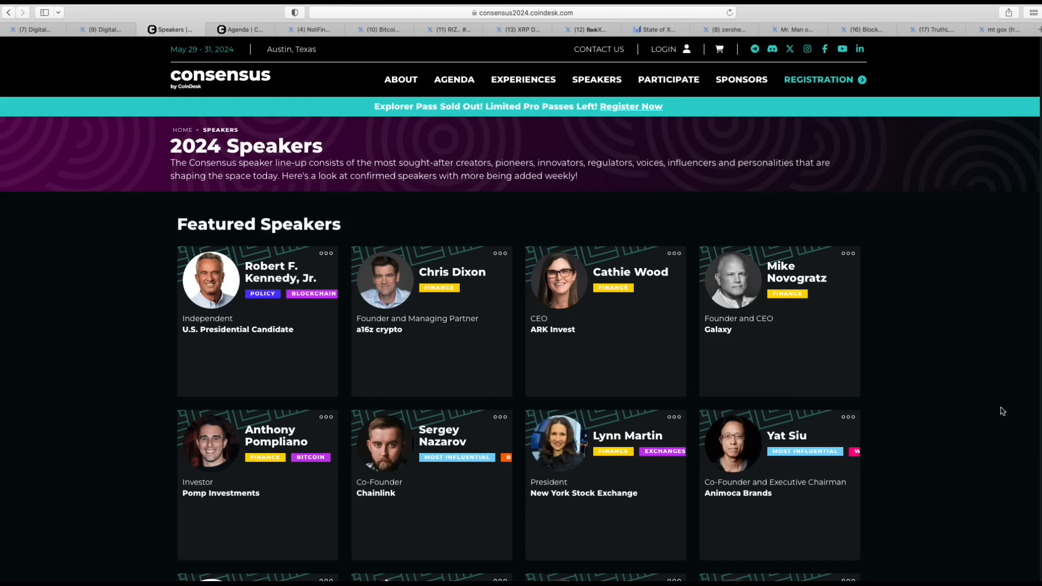
mouse_move(498, 370)
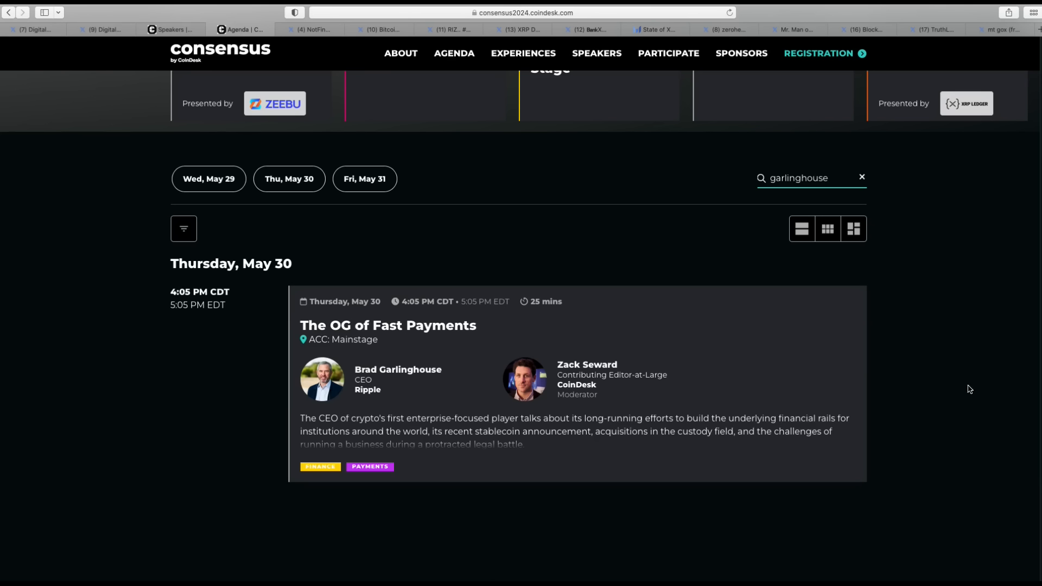
mouse_move(630, 406)
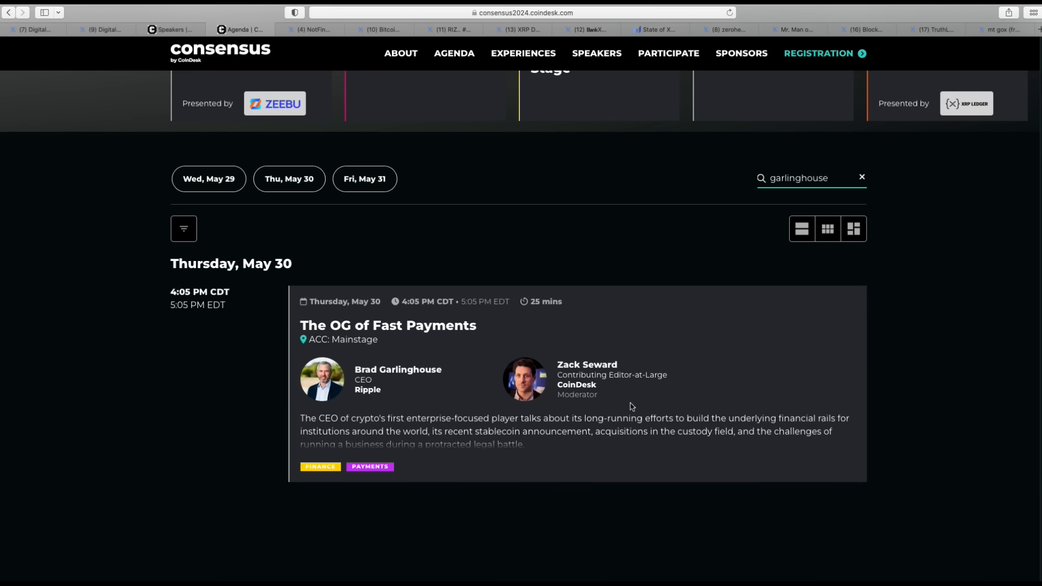
mouse_move(596, 419)
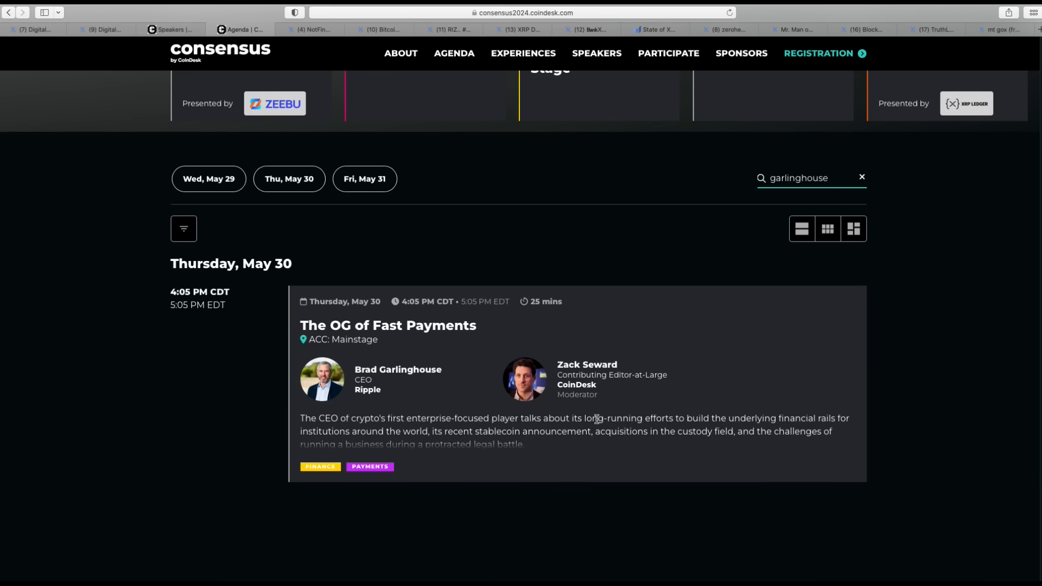
mouse_move(493, 472)
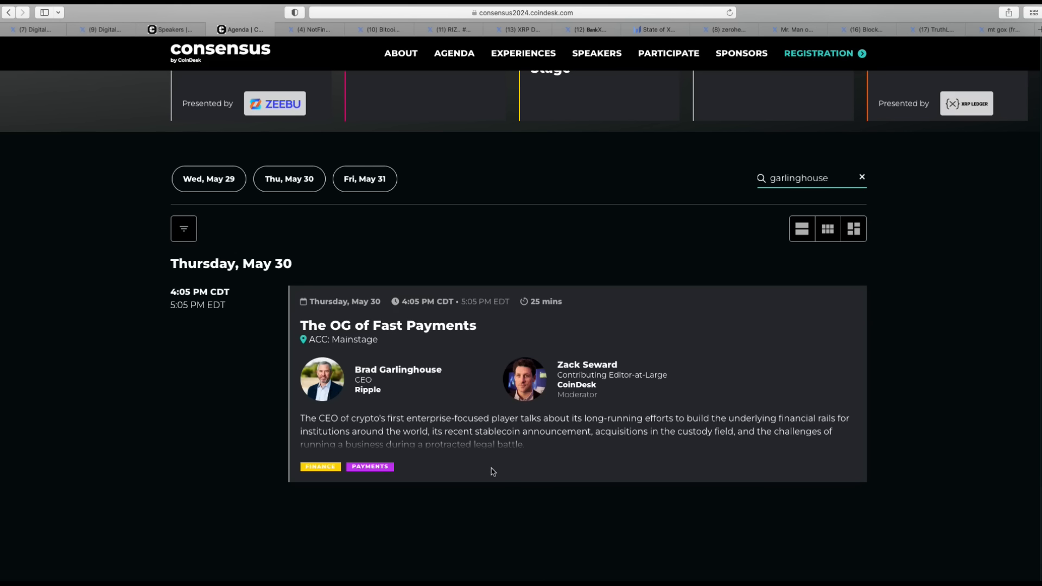
mouse_move(567, 452)
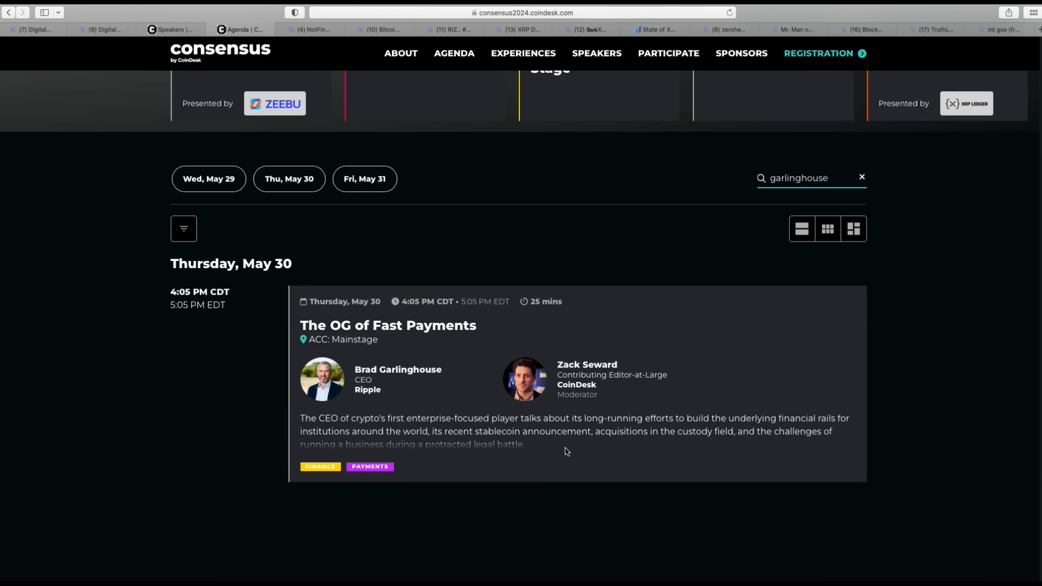
mouse_move(582, 466)
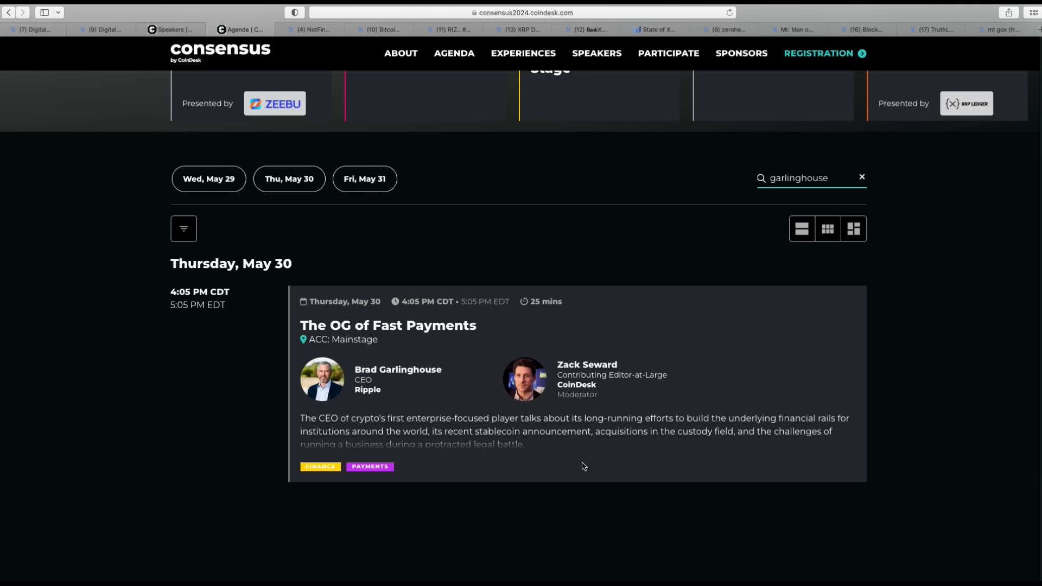
mouse_move(668, 452)
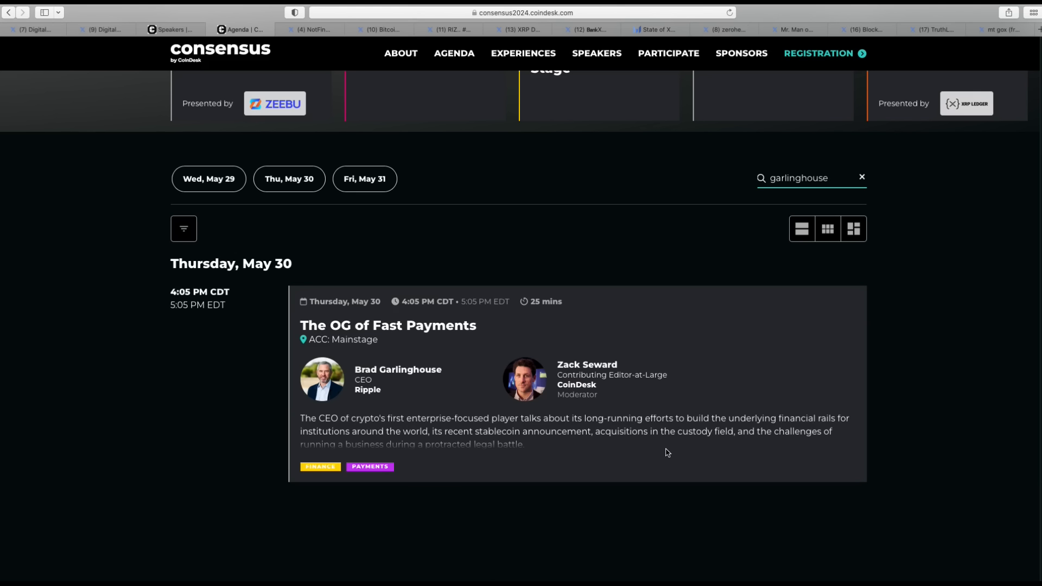
mouse_move(709, 449)
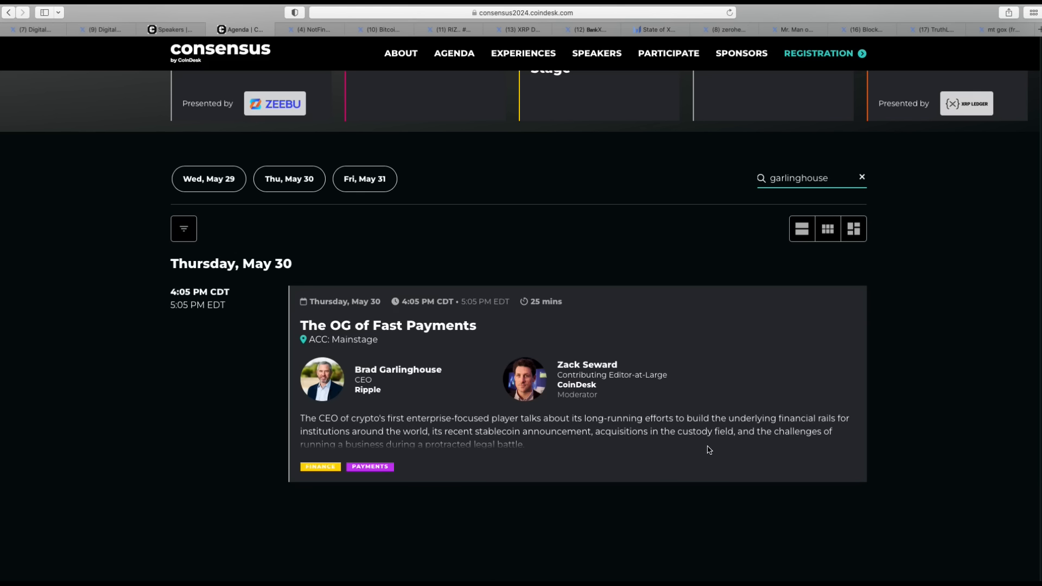
mouse_move(326, 276)
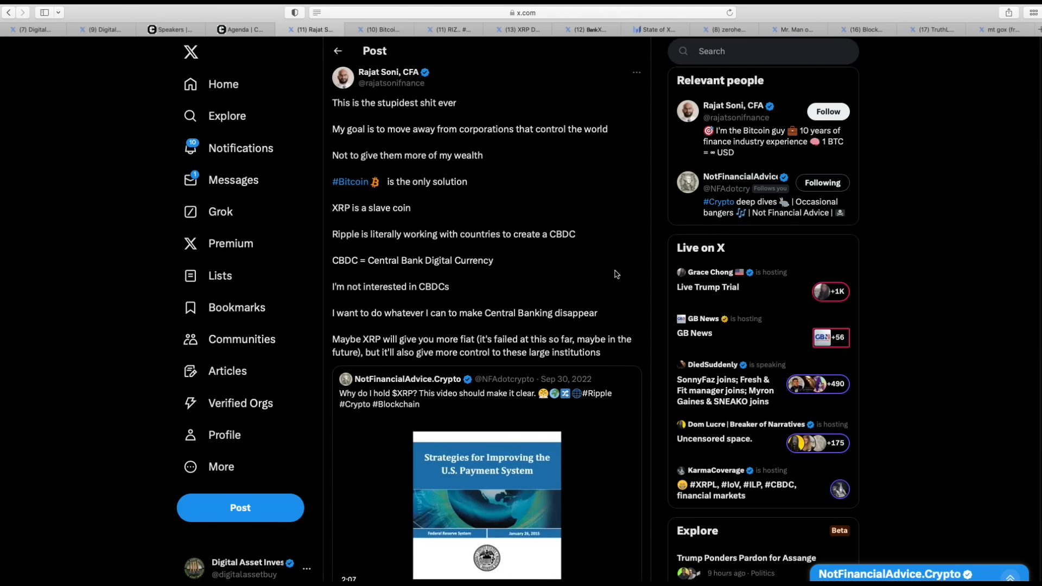
mouse_move(512, 265)
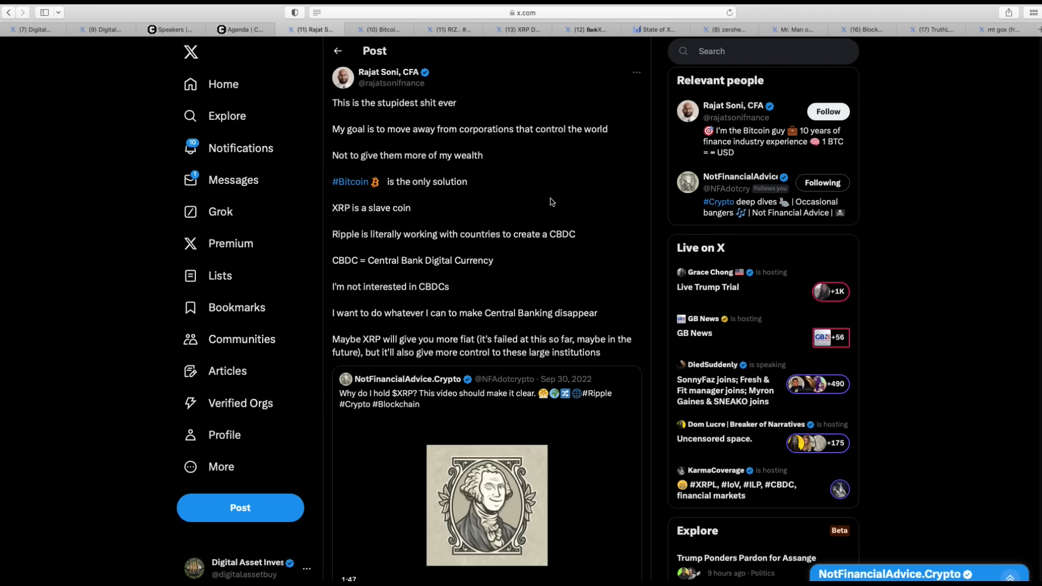
mouse_move(575, 194)
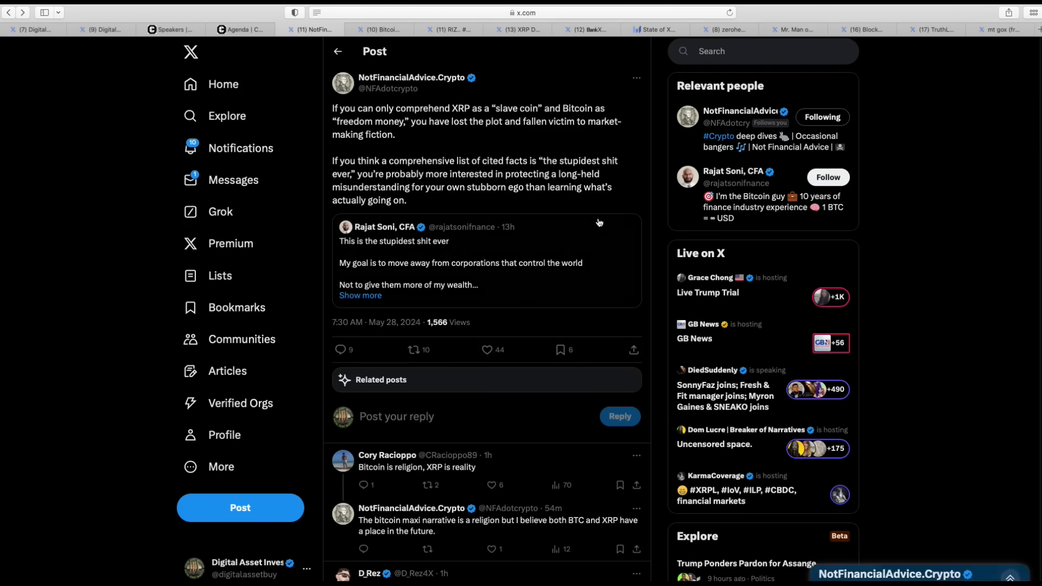
mouse_move(573, 152)
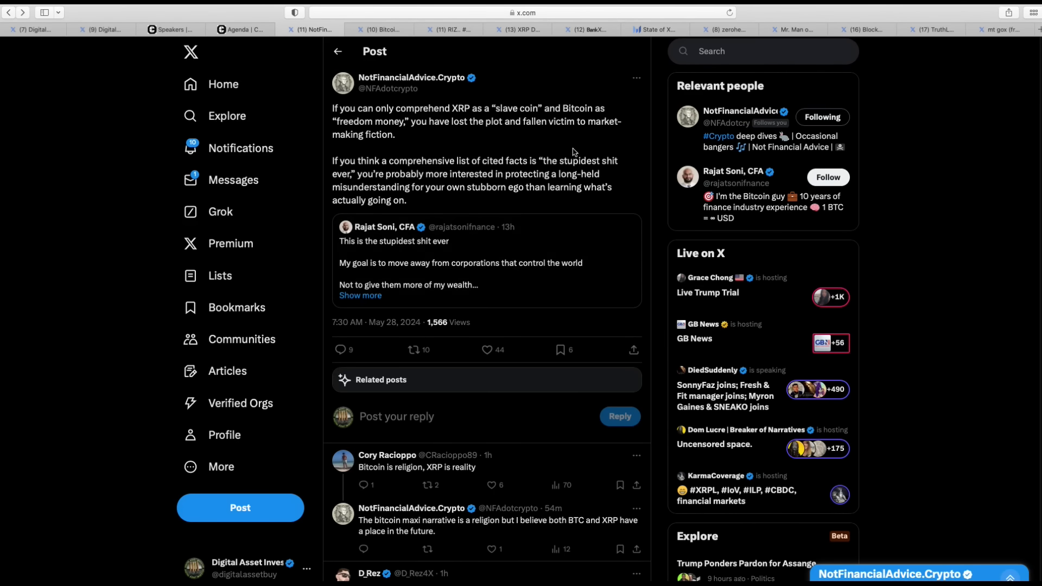
mouse_move(659, 142)
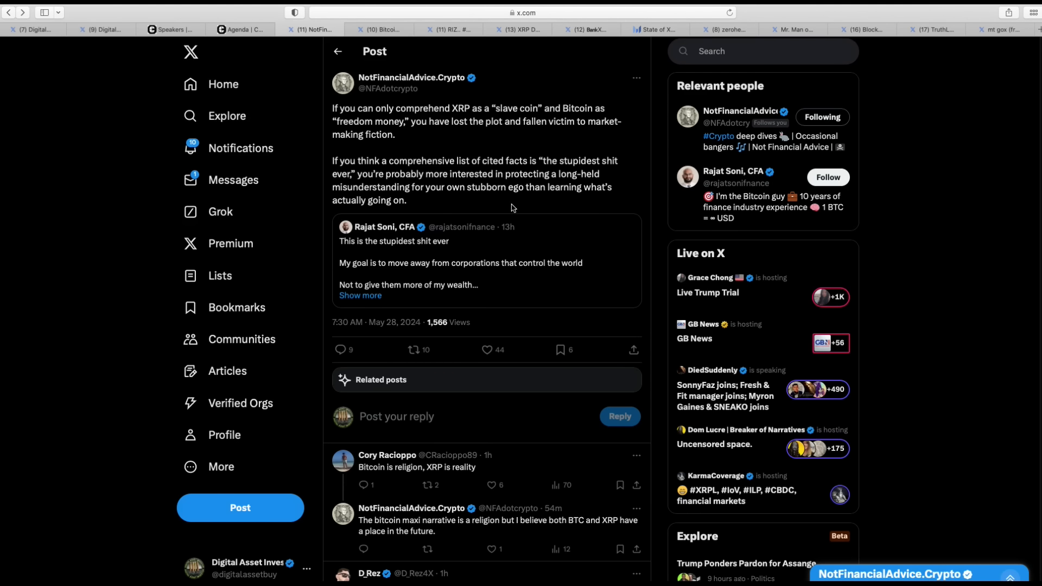
mouse_move(633, 199)
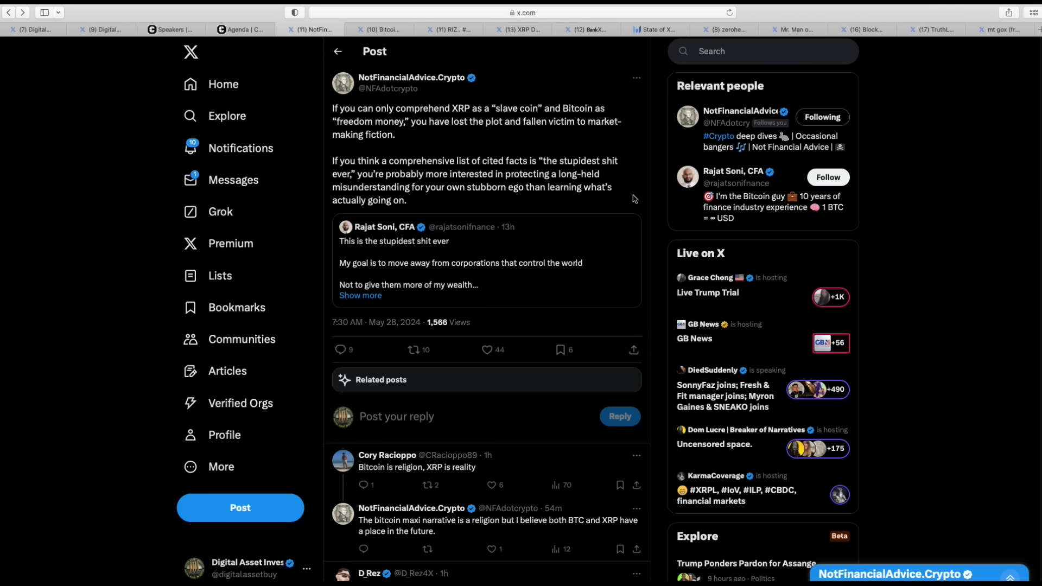
mouse_move(649, 175)
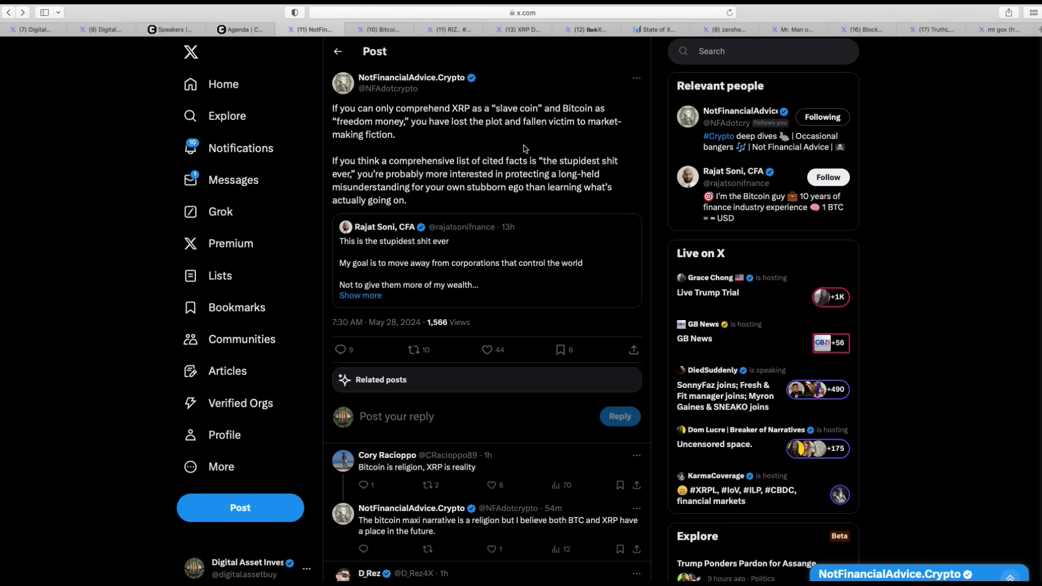
mouse_move(618, 140)
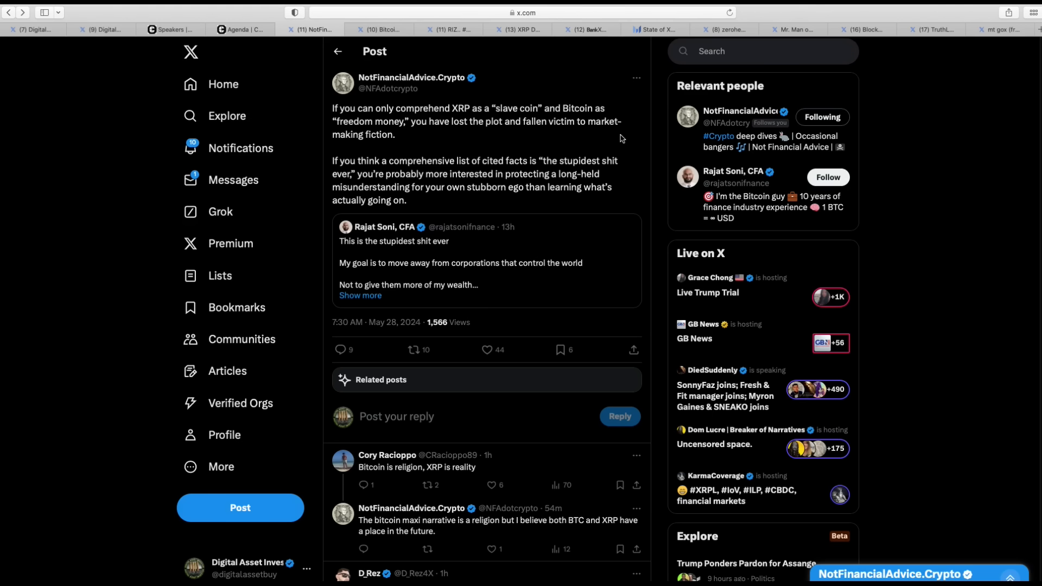
mouse_move(637, 202)
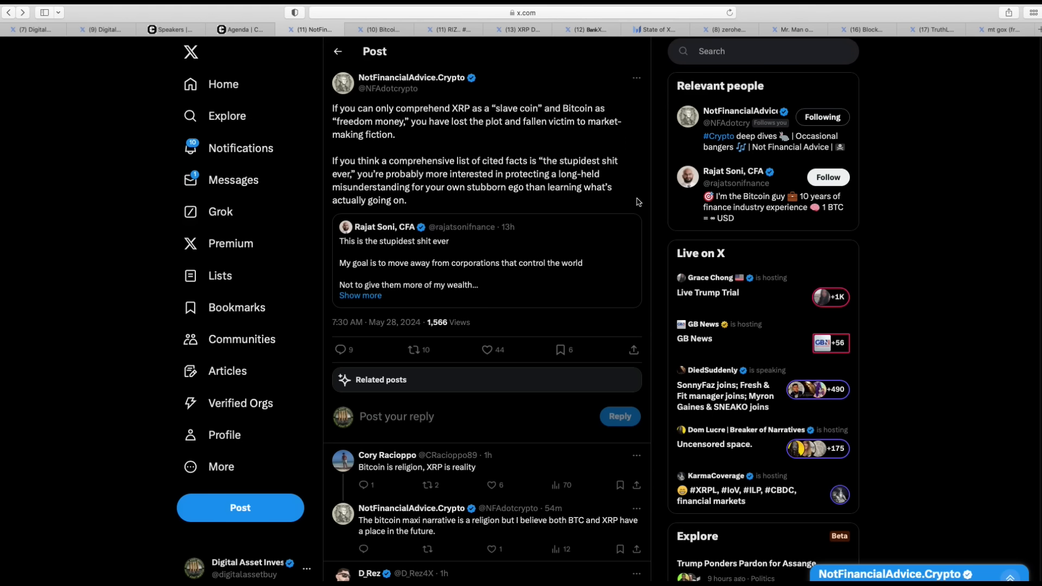
mouse_move(637, 204)
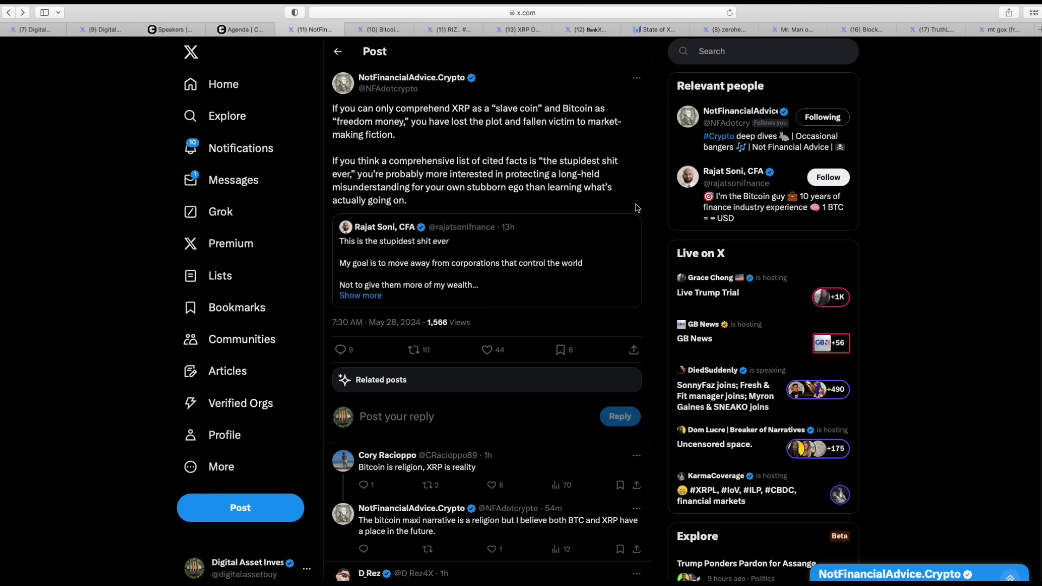
mouse_move(576, 203)
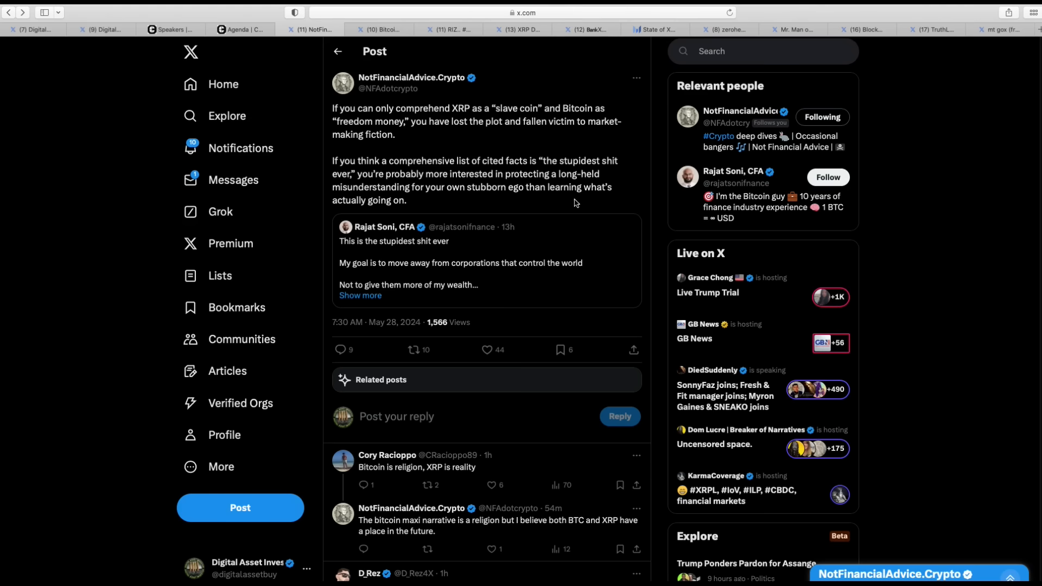
mouse_move(648, 194)
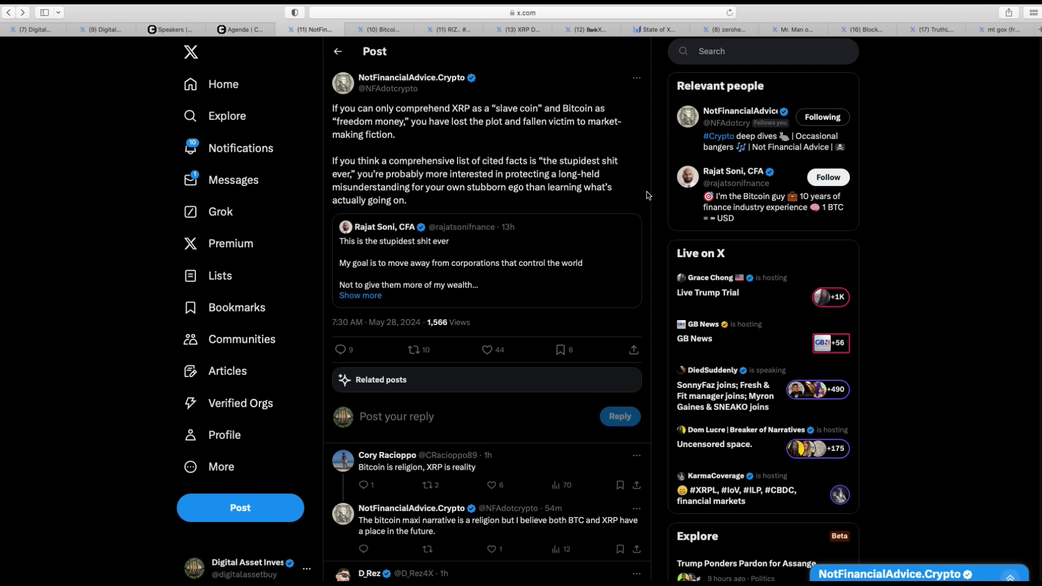
mouse_move(551, 204)
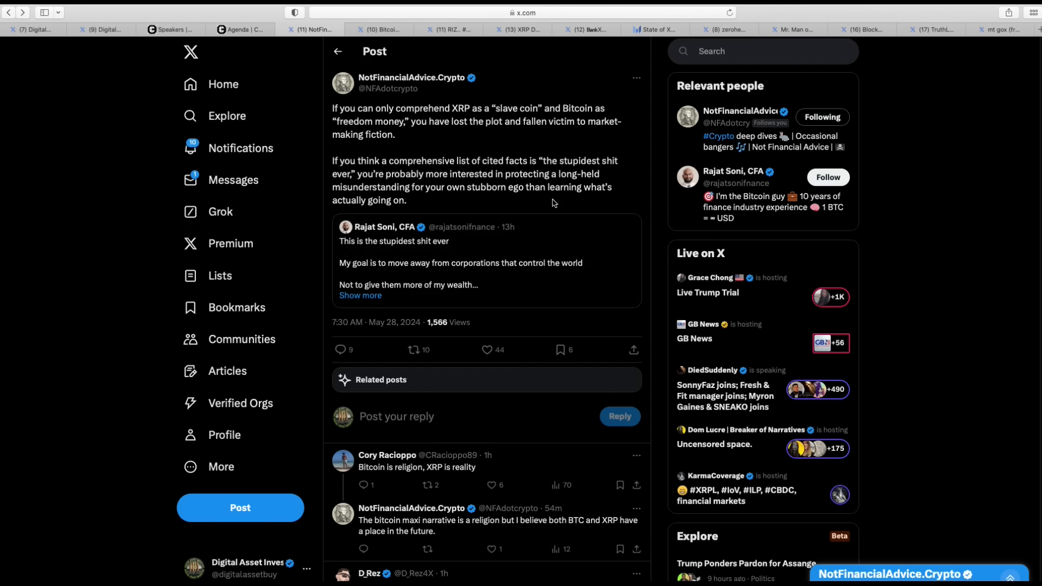
mouse_move(594, 210)
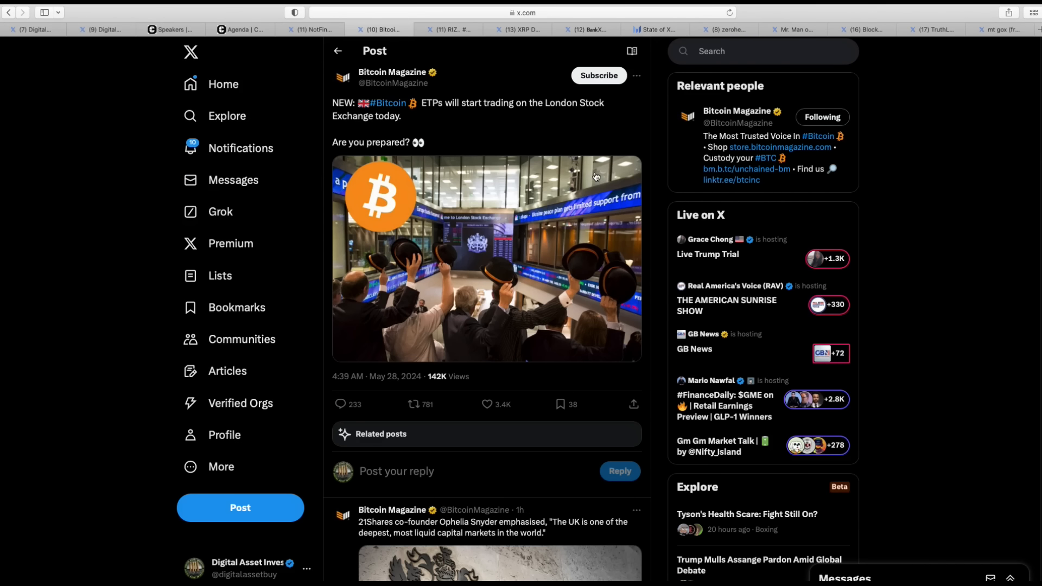
mouse_move(481, 129)
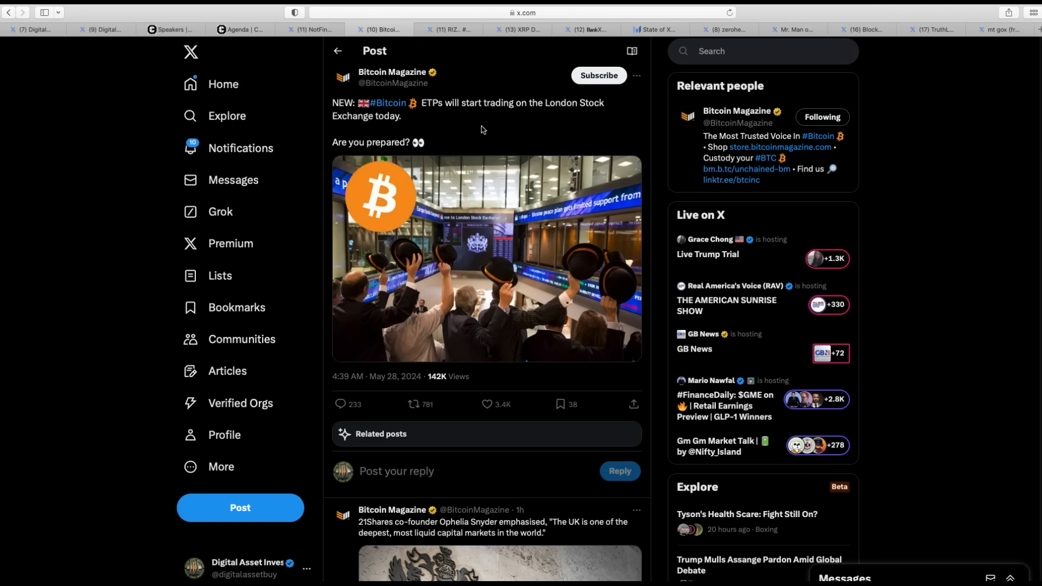
mouse_move(562, 131)
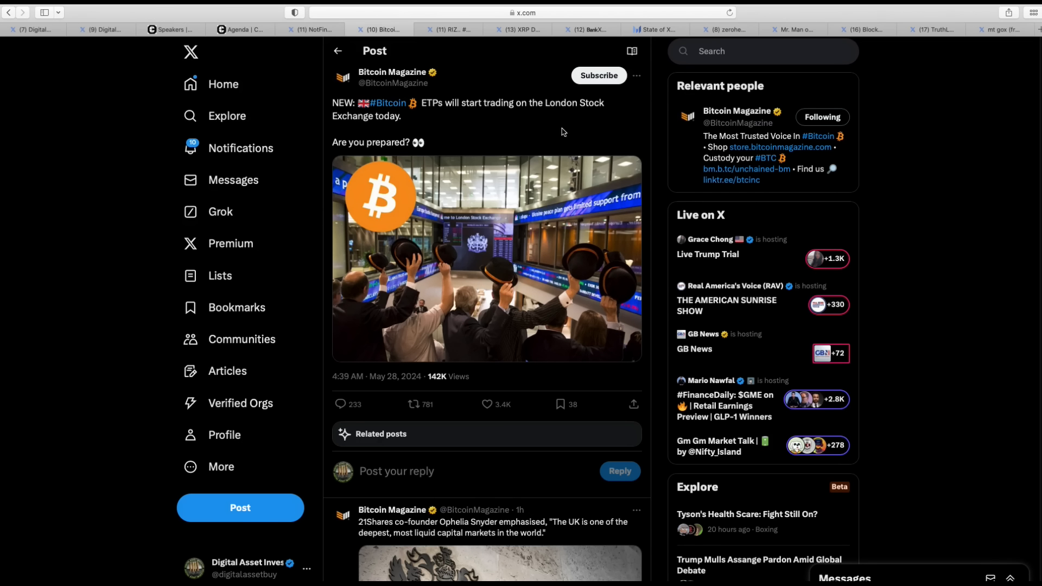
mouse_move(568, 131)
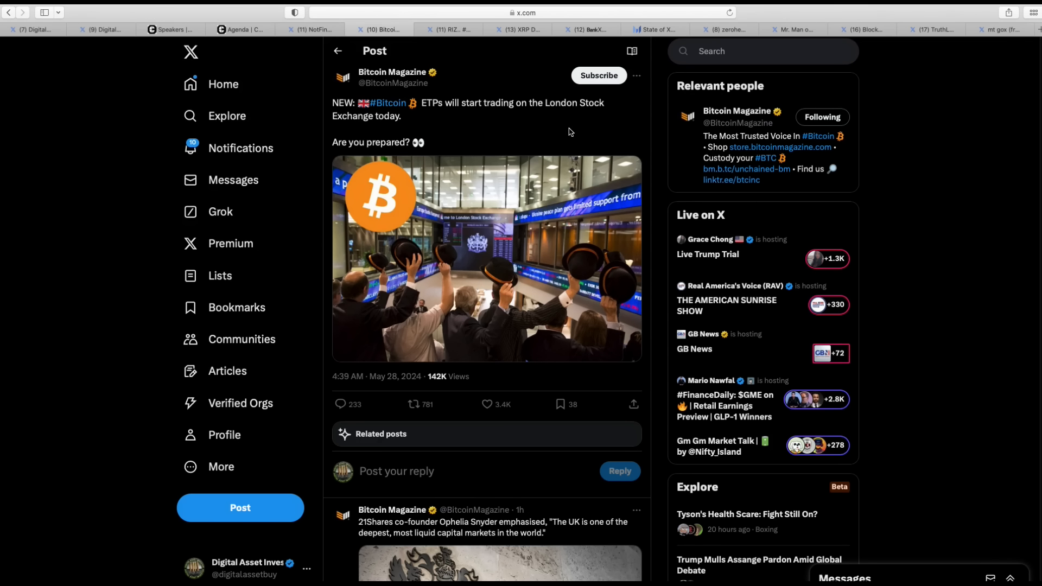
mouse_move(576, 171)
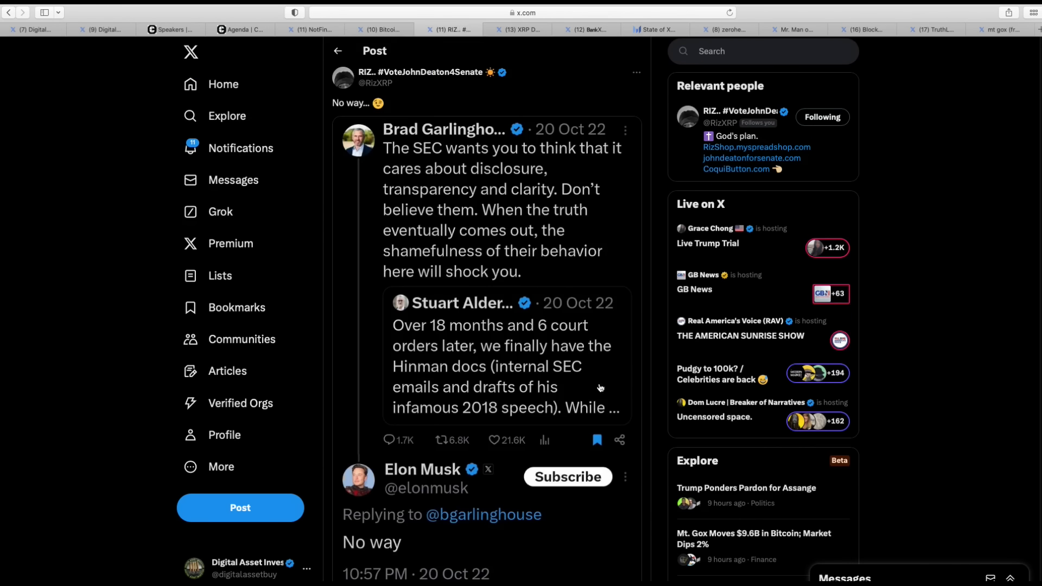
mouse_move(293, 299)
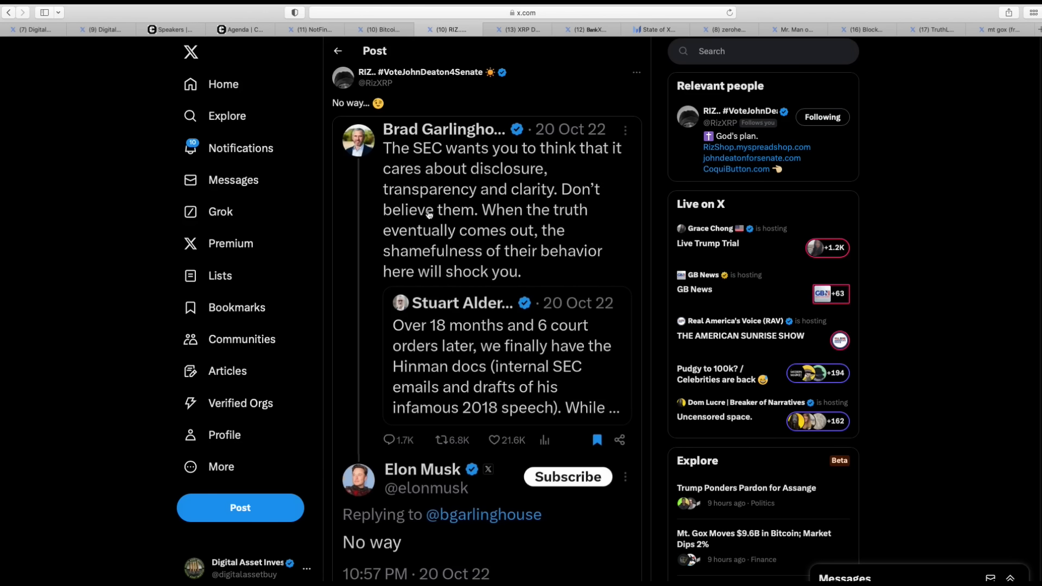
mouse_move(621, 212)
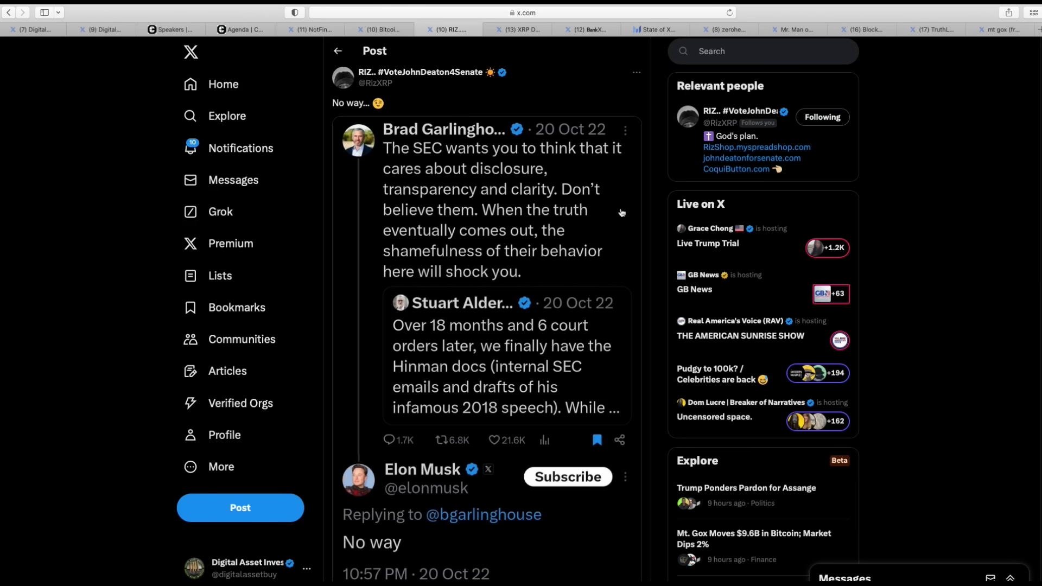
mouse_move(665, 190)
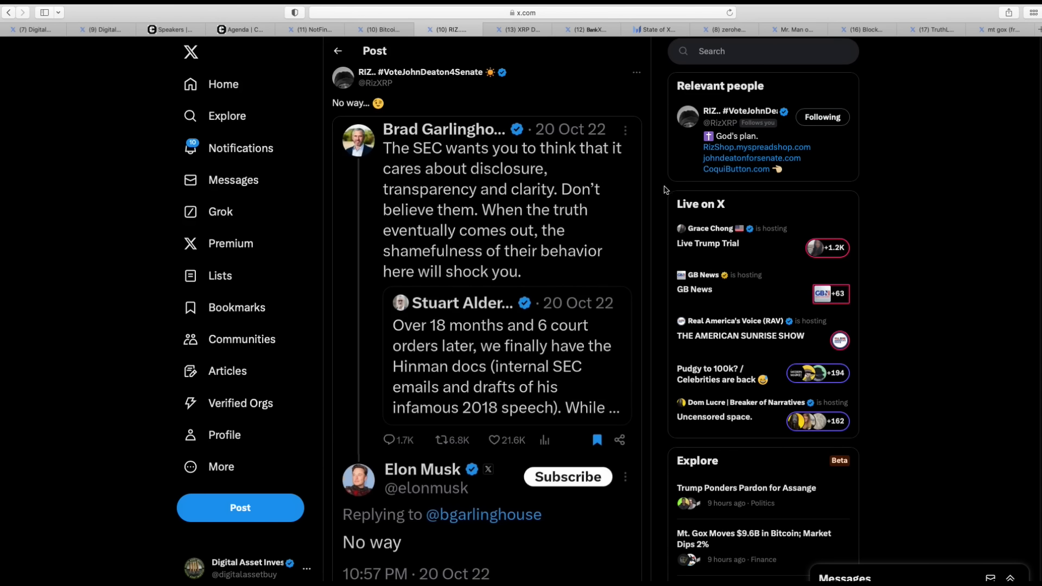
mouse_move(497, 247)
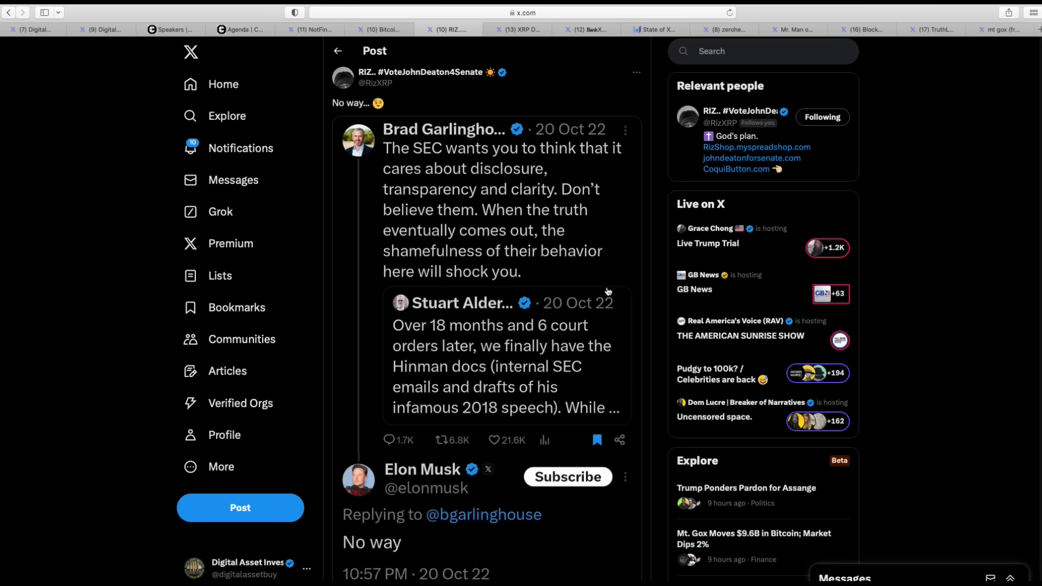
mouse_move(549, 422)
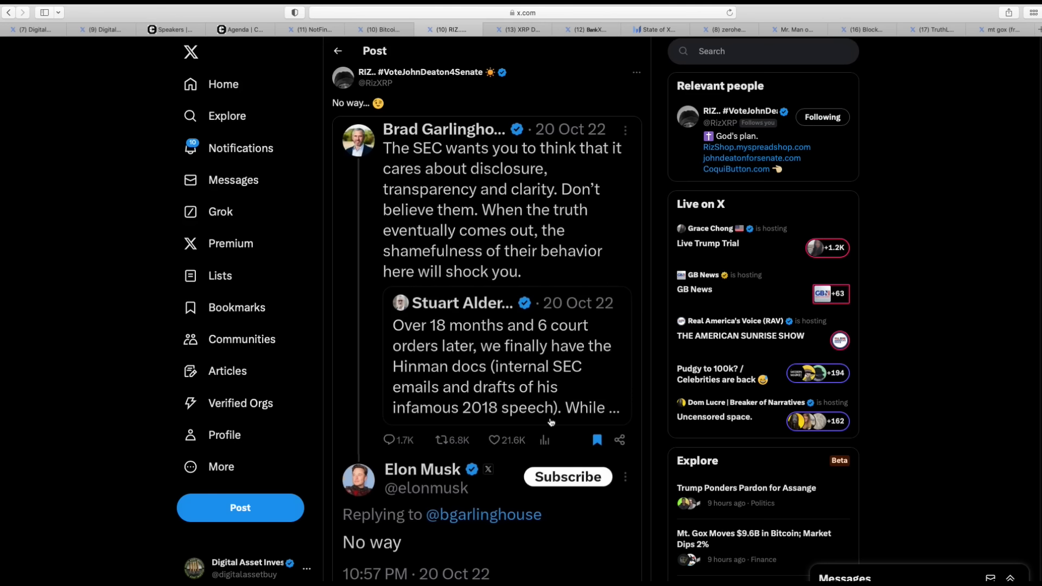
mouse_move(570, 43)
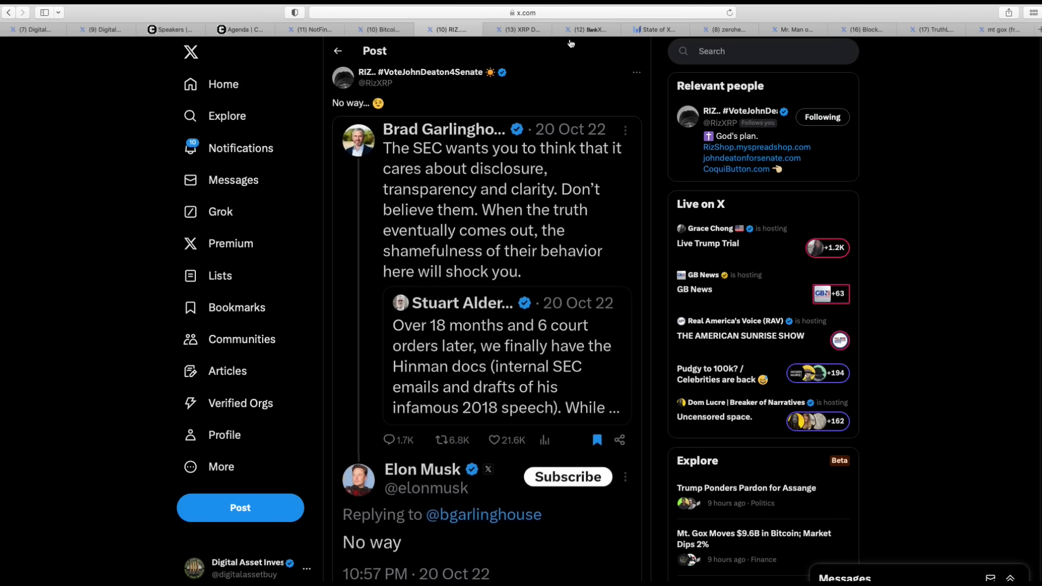
Step: Switch to the XRP DROPZ post about Brad Kimes urging to shut Tether down
left_click(517, 29)
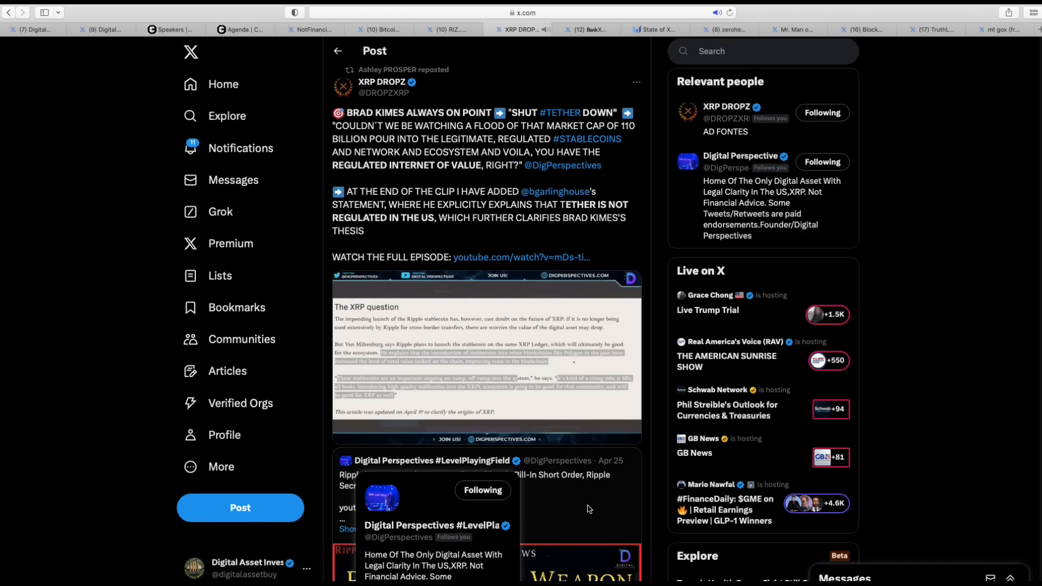
Step: Play the XRP DROPZ stablecoin clip and pause it at 1:43 of 1:53
left_click(486, 356)
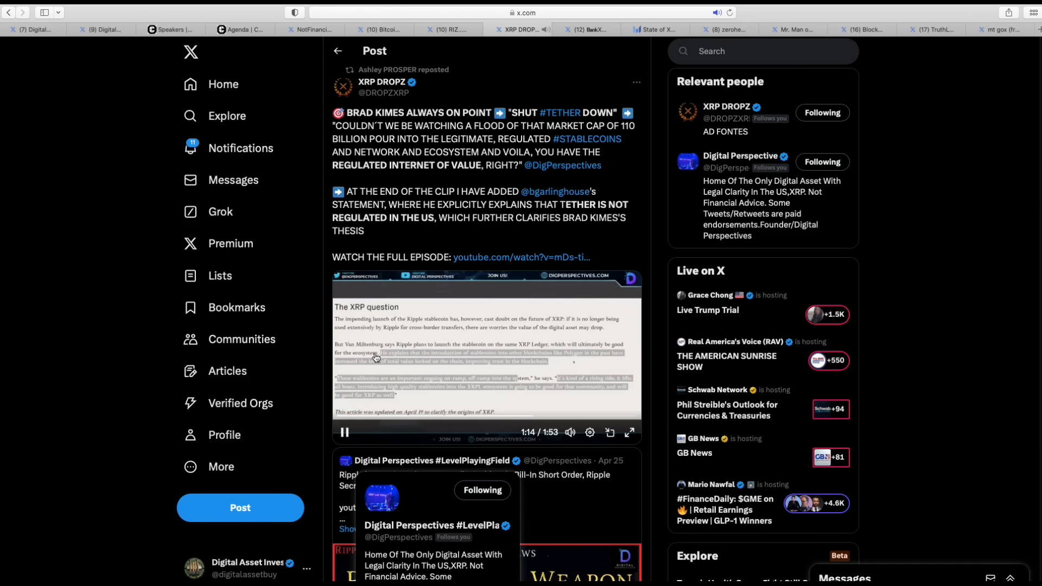
mouse_move(345, 433)
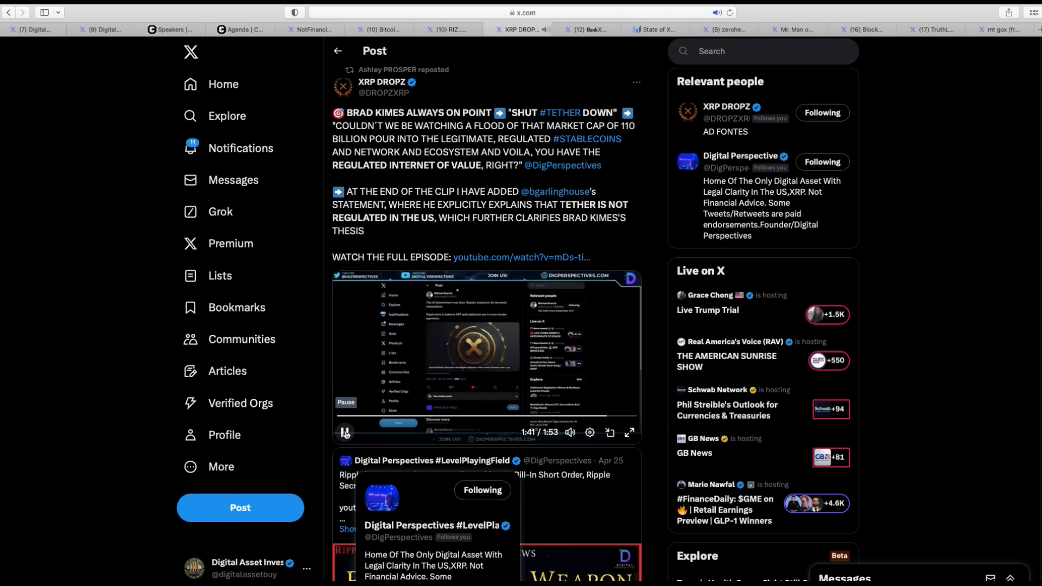
left_click(344, 433)
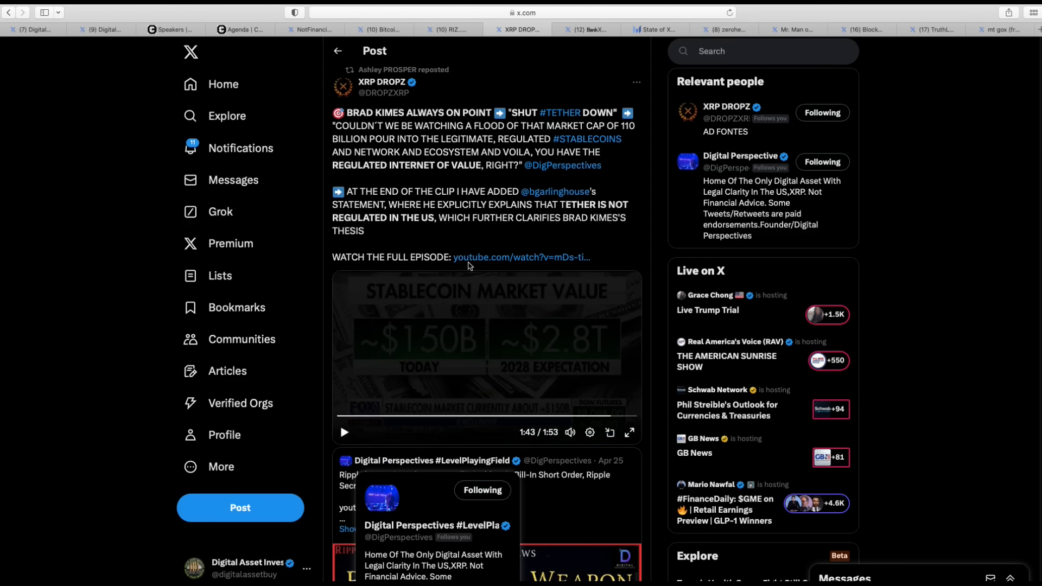
mouse_move(648, 219)
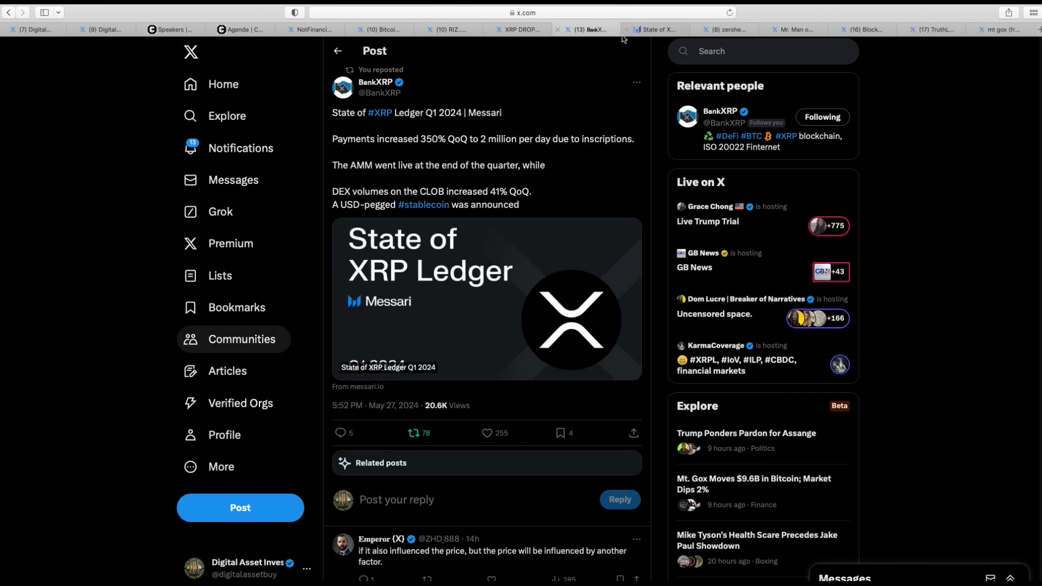
mouse_move(583, 188)
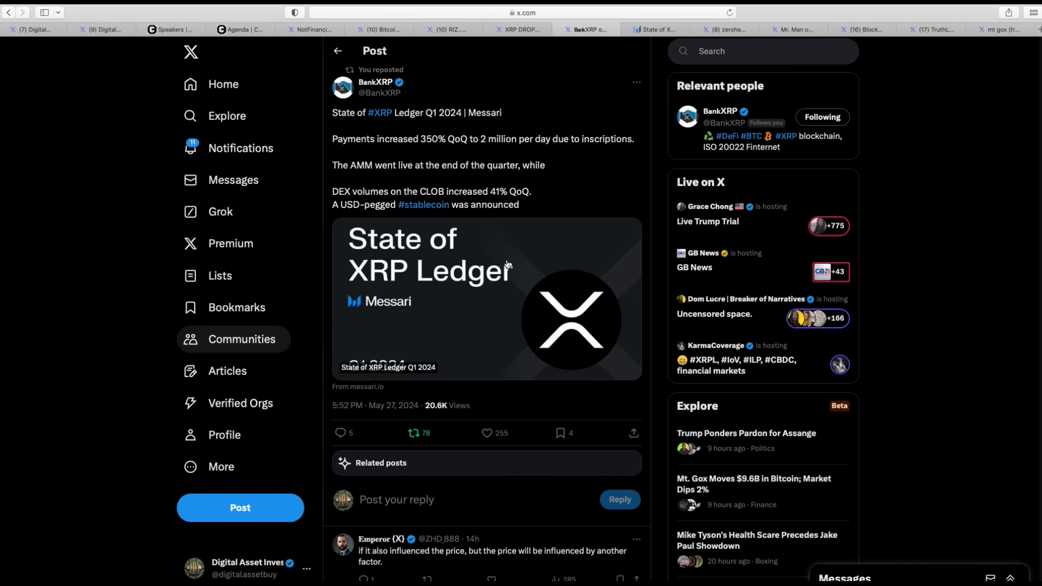
mouse_move(597, 191)
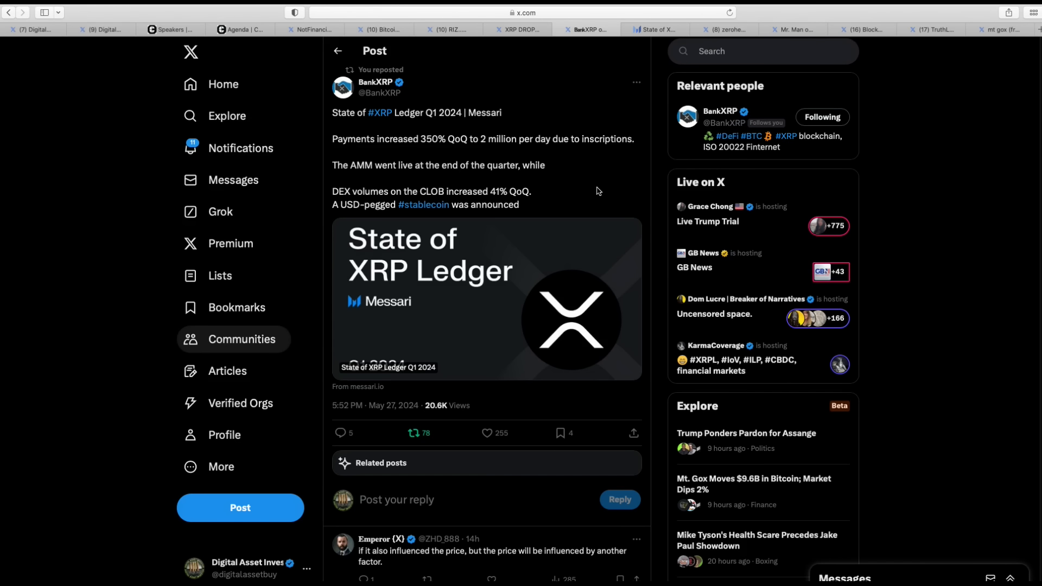
mouse_move(452, 159)
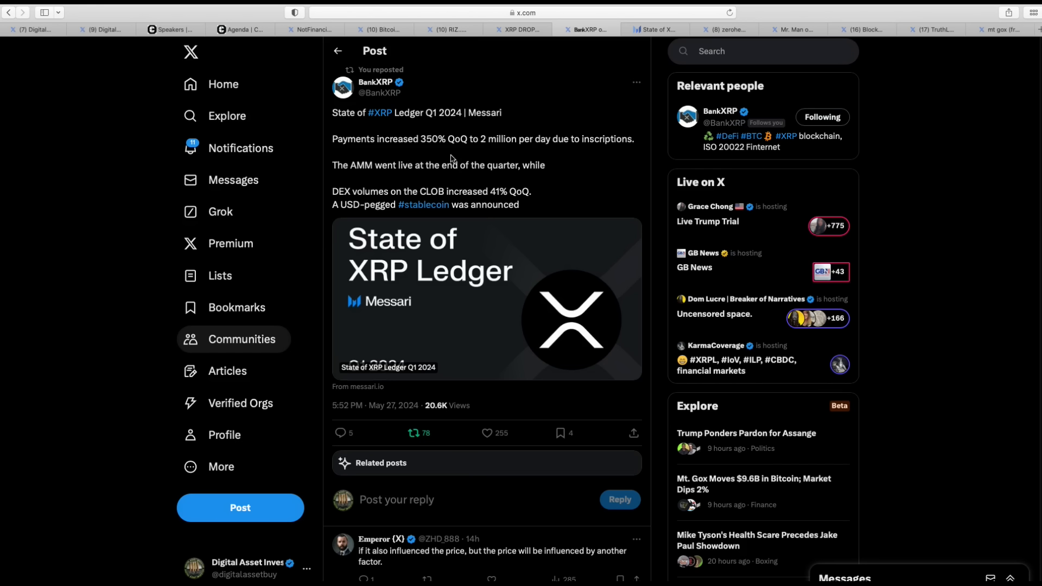
mouse_move(479, 176)
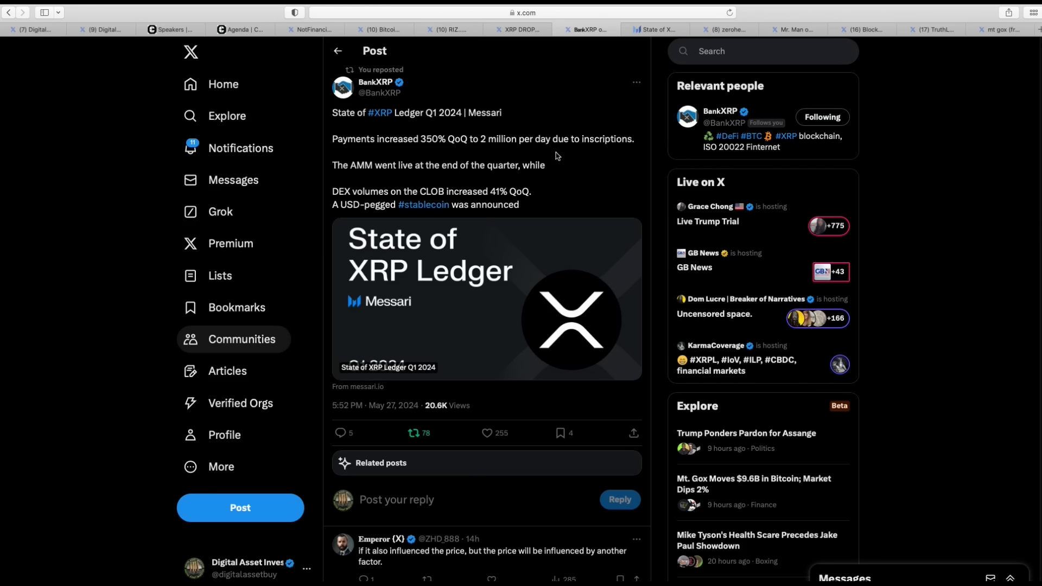
mouse_move(436, 185)
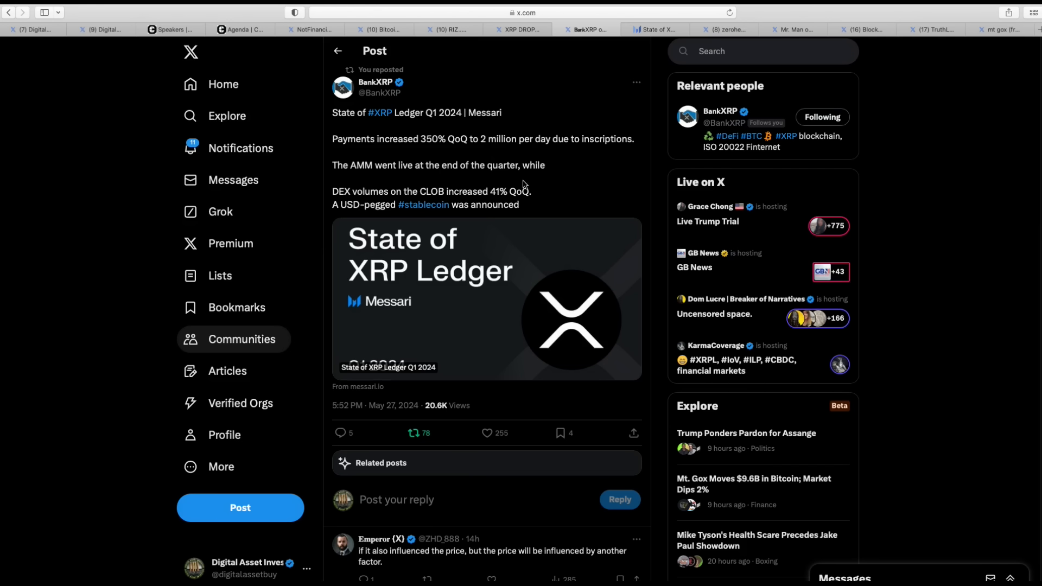
mouse_move(601, 205)
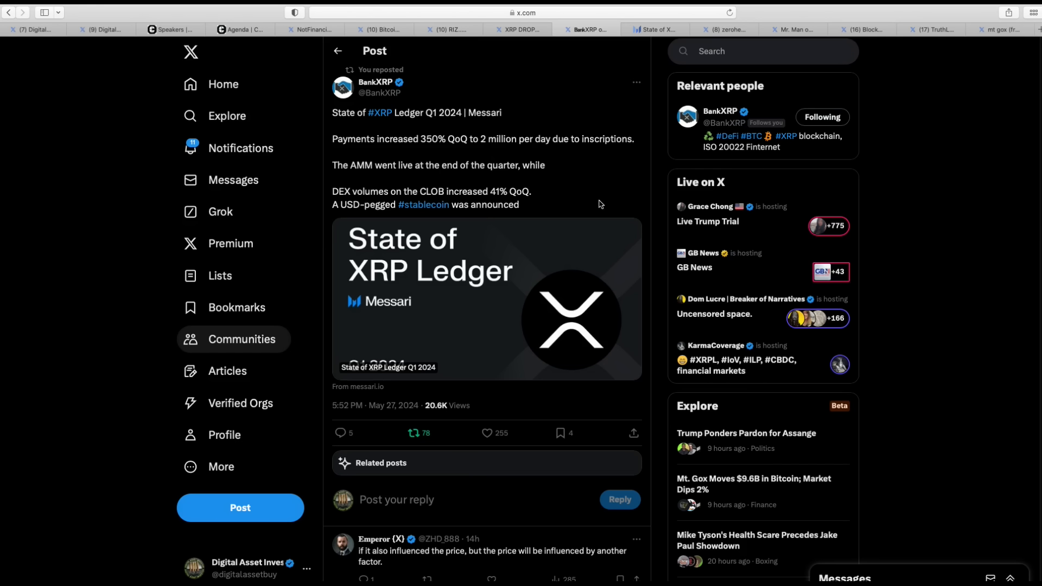
mouse_move(564, 202)
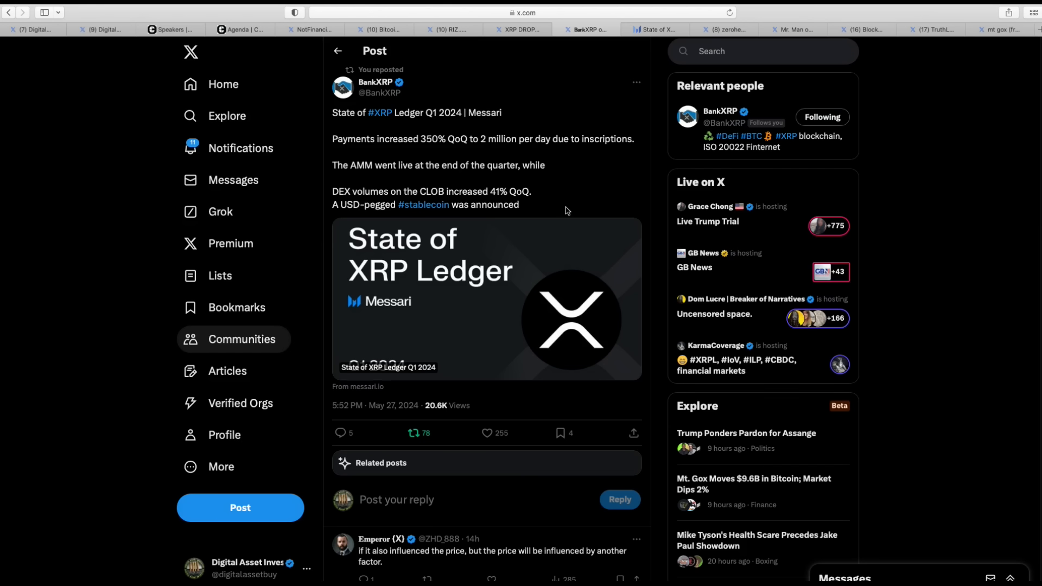
mouse_move(655, 29)
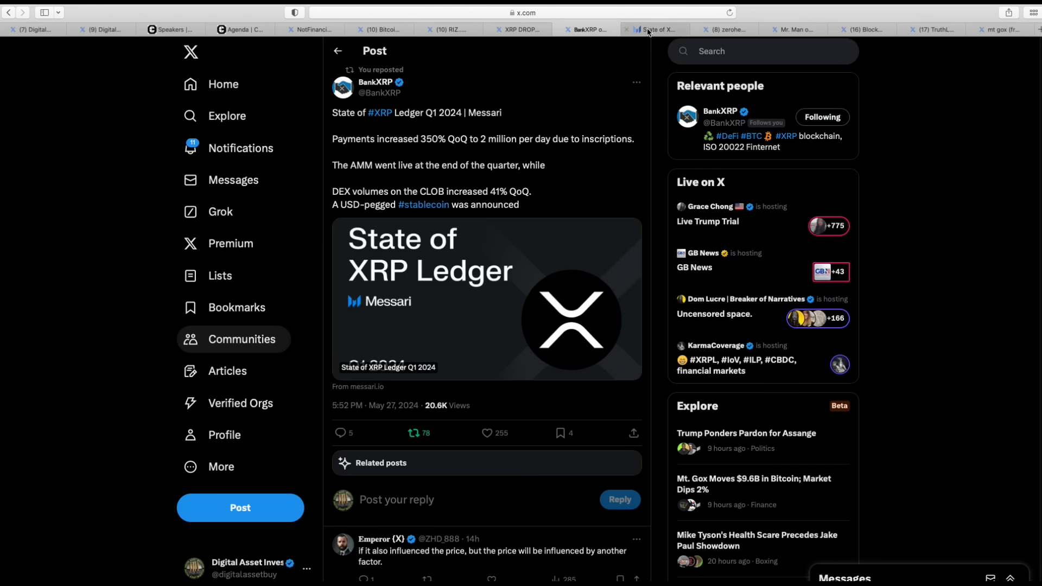
Step: In the Messari XRP Ledger report, highlight the phrase "massive liquidity event" in the stablecoin paragraph
left_click(655, 29)
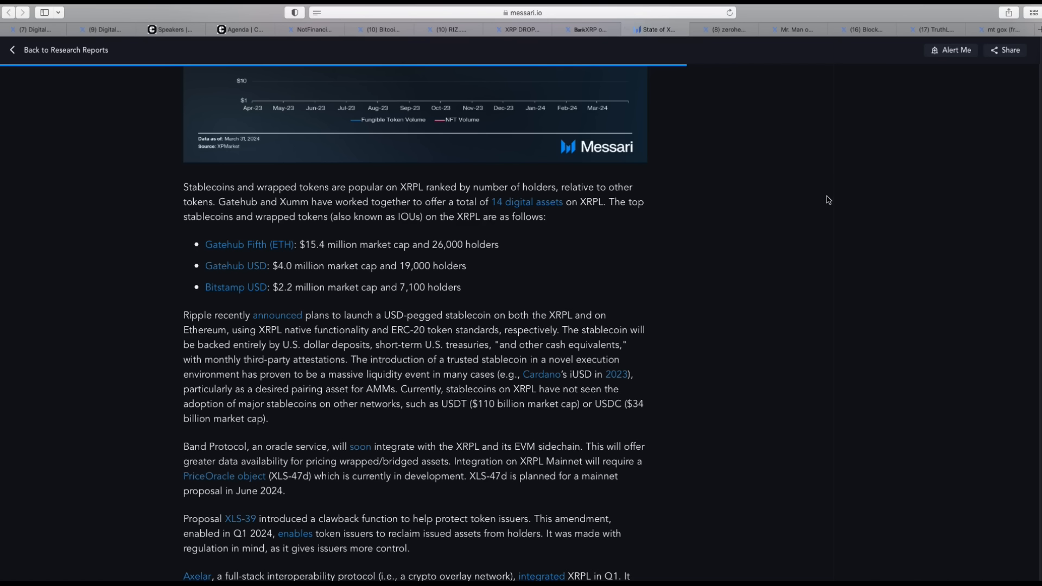
mouse_move(835, 213)
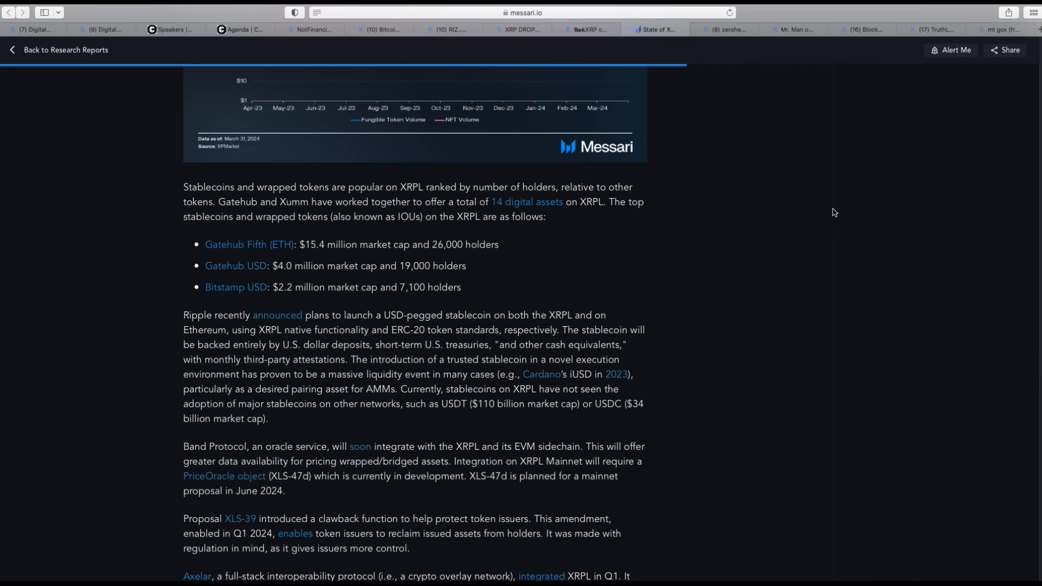
mouse_move(479, 387)
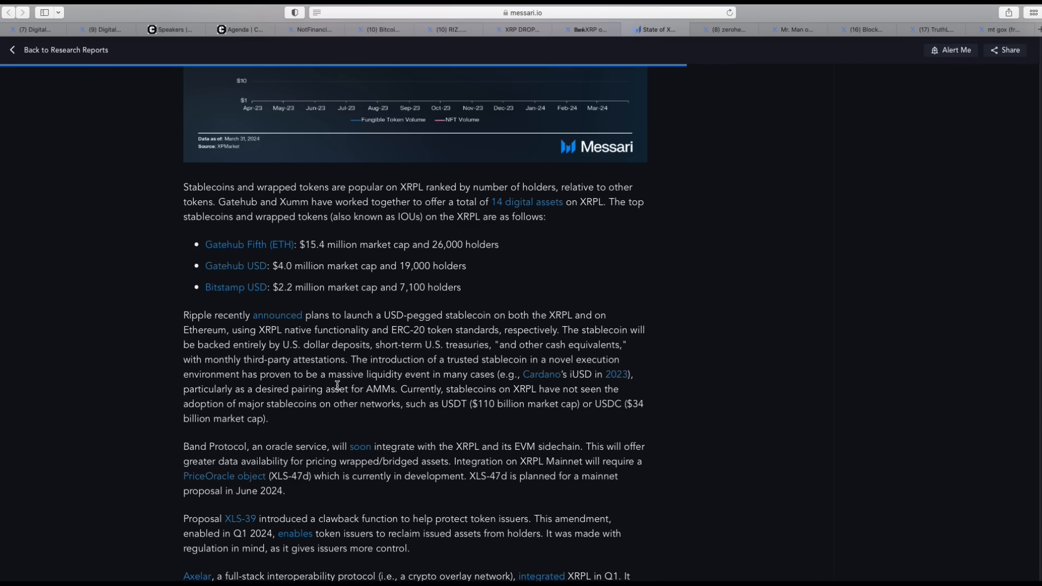
double_click(339, 374)
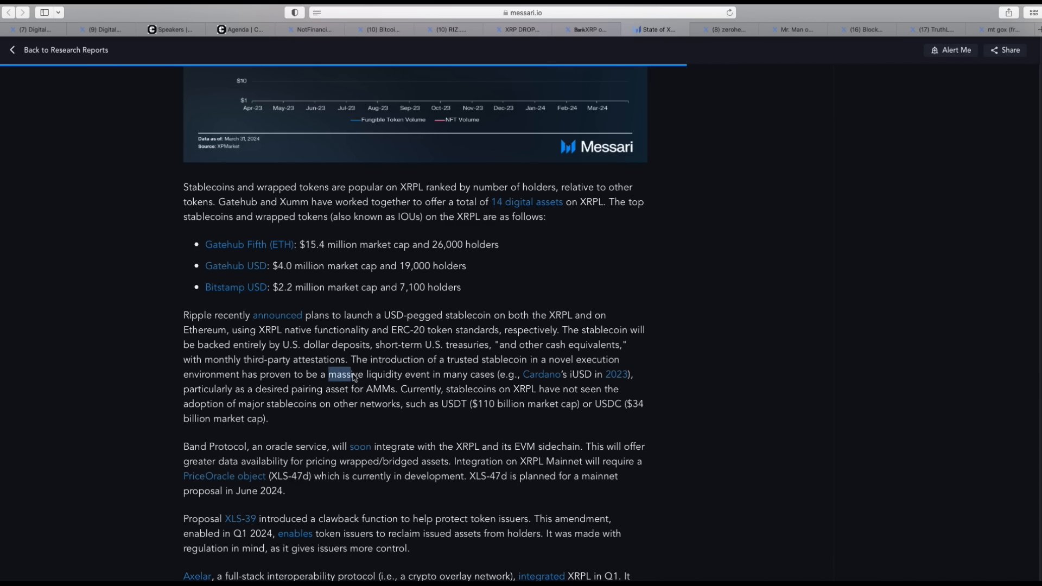
left_click_drag(338, 373, 434, 389)
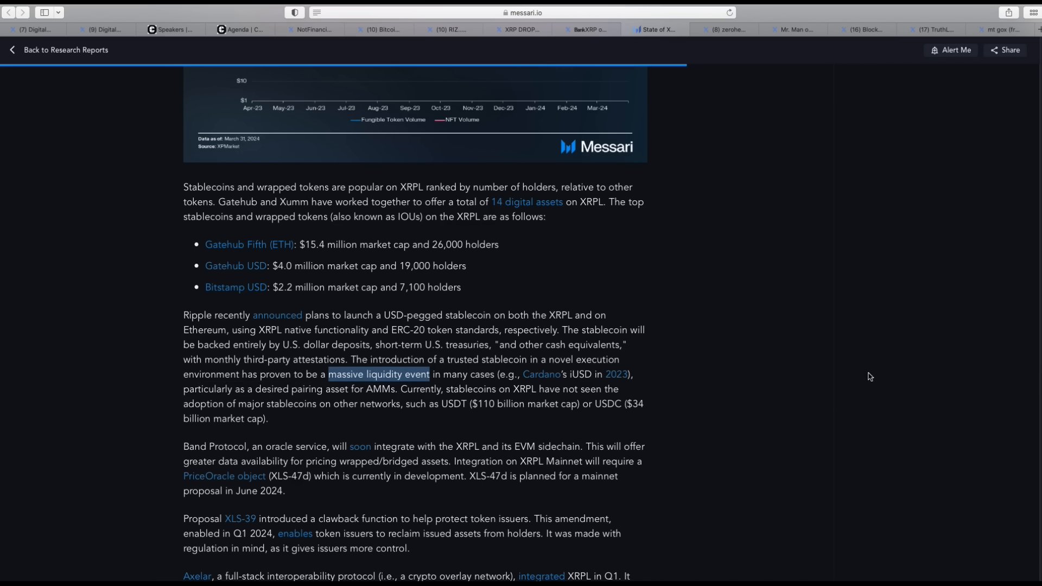
mouse_move(700, 400)
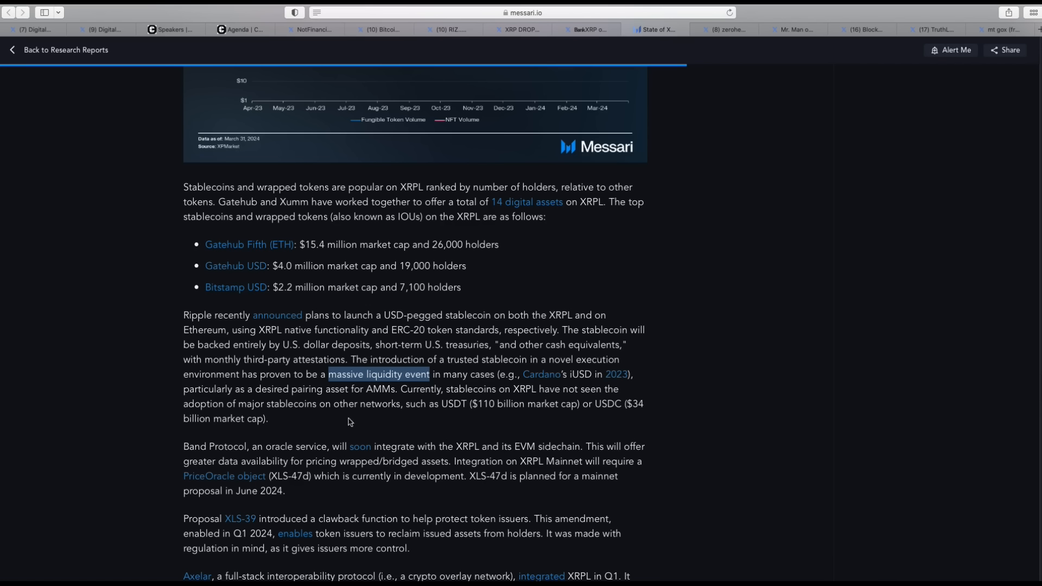
mouse_move(405, 421)
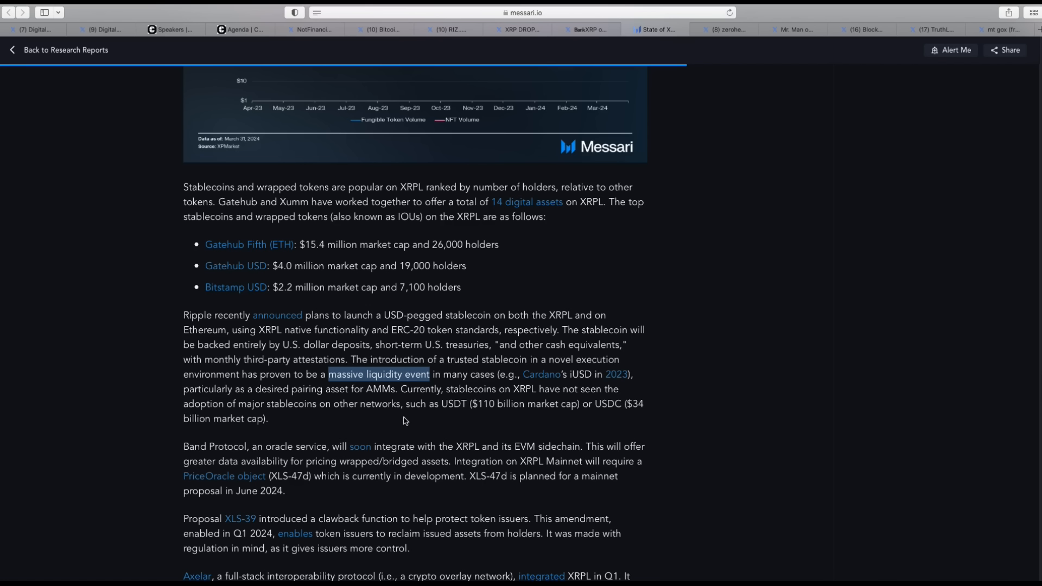
mouse_move(779, 388)
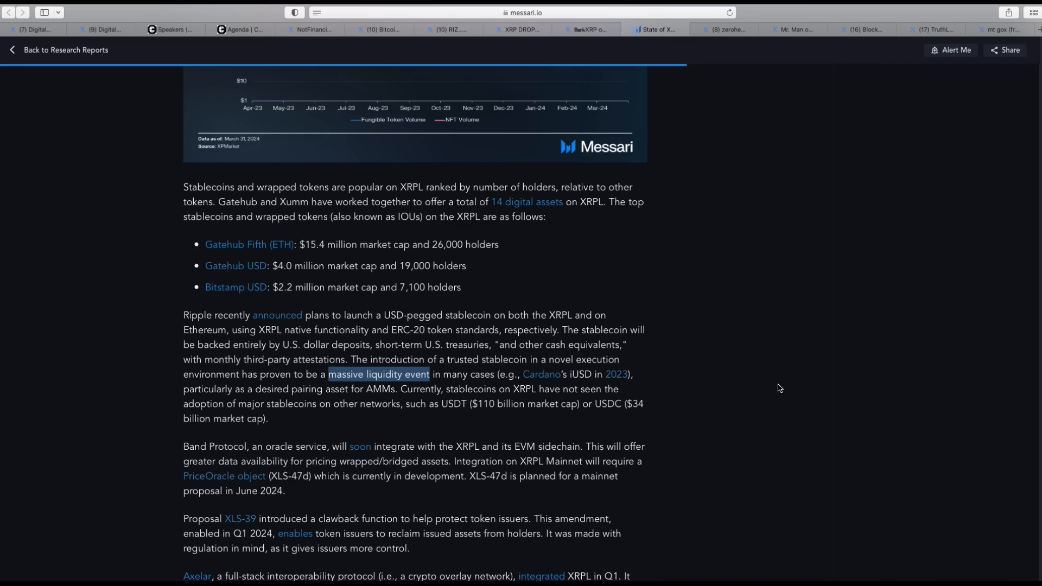
mouse_move(742, 184)
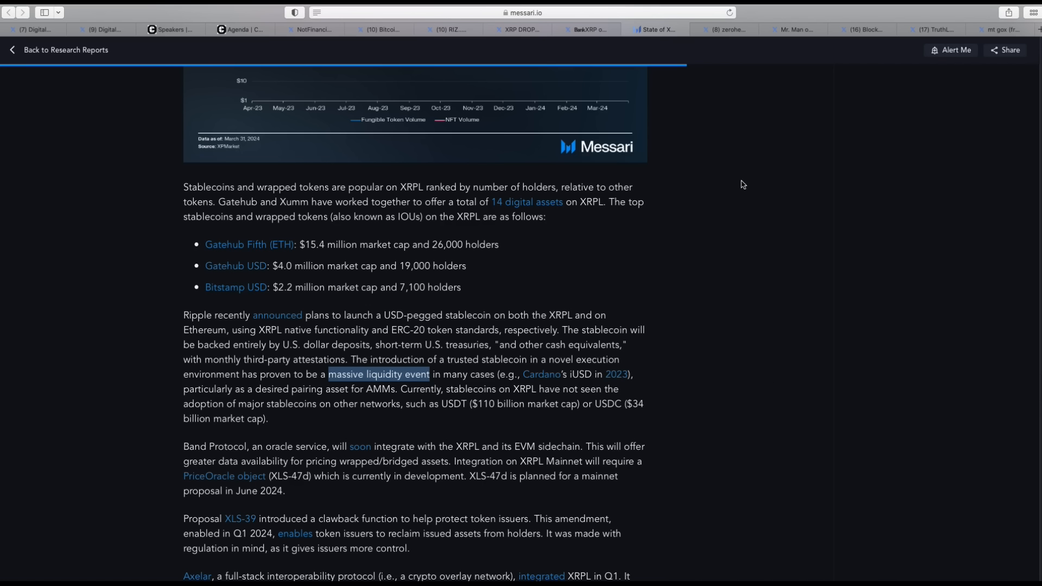
Step: Move through the Ethereum $14,000 post to Mr. Man's post on eCNY and Brazil stablecoin regulation
left_click(723, 30)
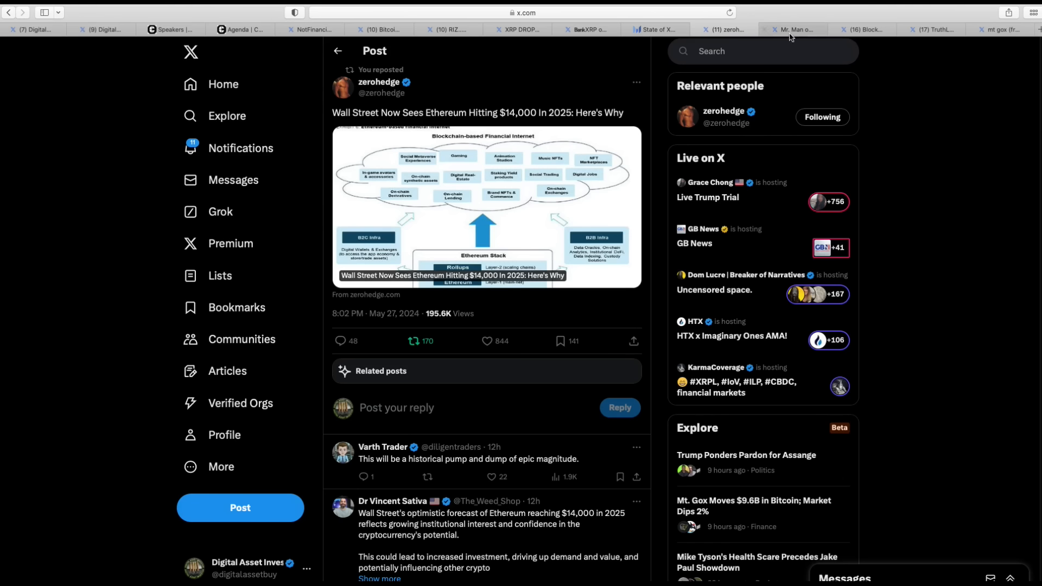
left_click(792, 30)
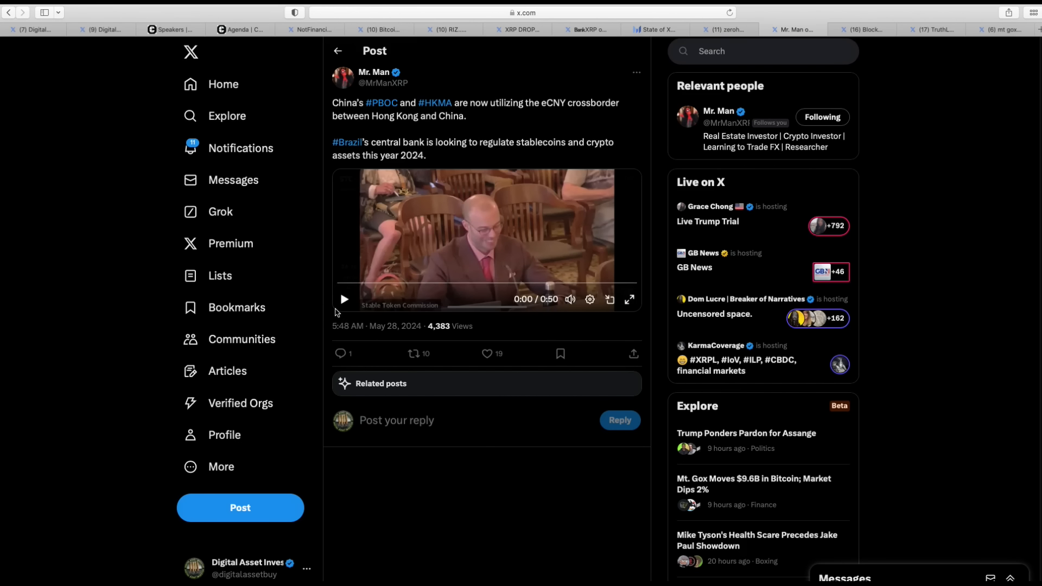
mouse_move(338, 313)
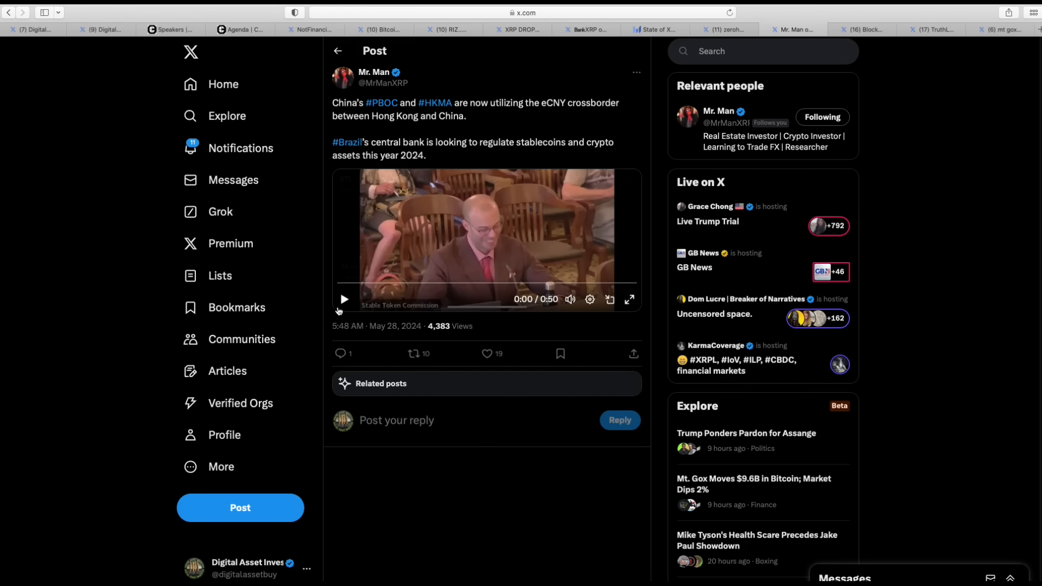
Step: Play Mr. Man's embedded eCNY video through to its end at 0:50
left_click(345, 300)
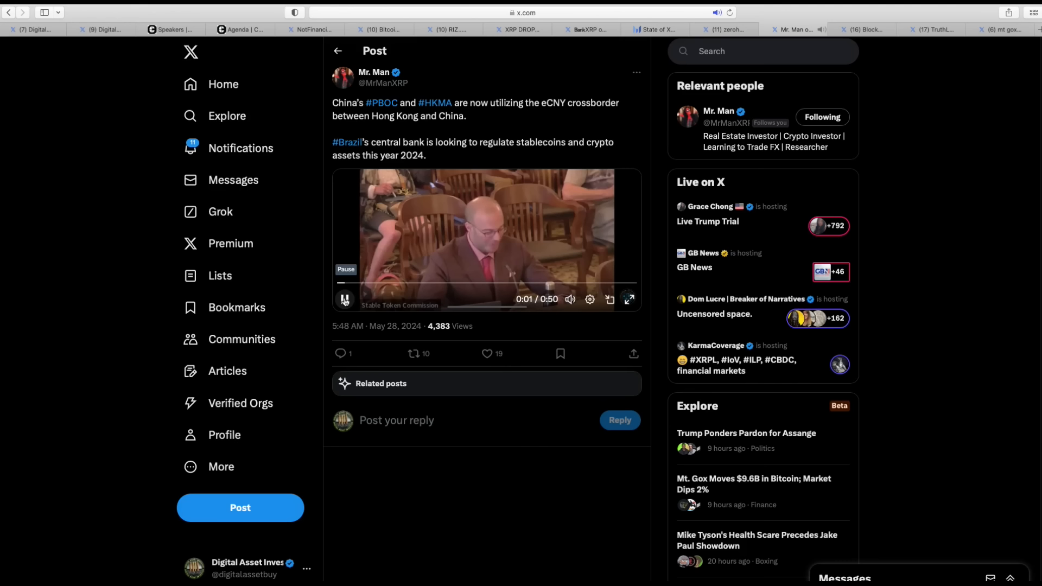
left_click(345, 298)
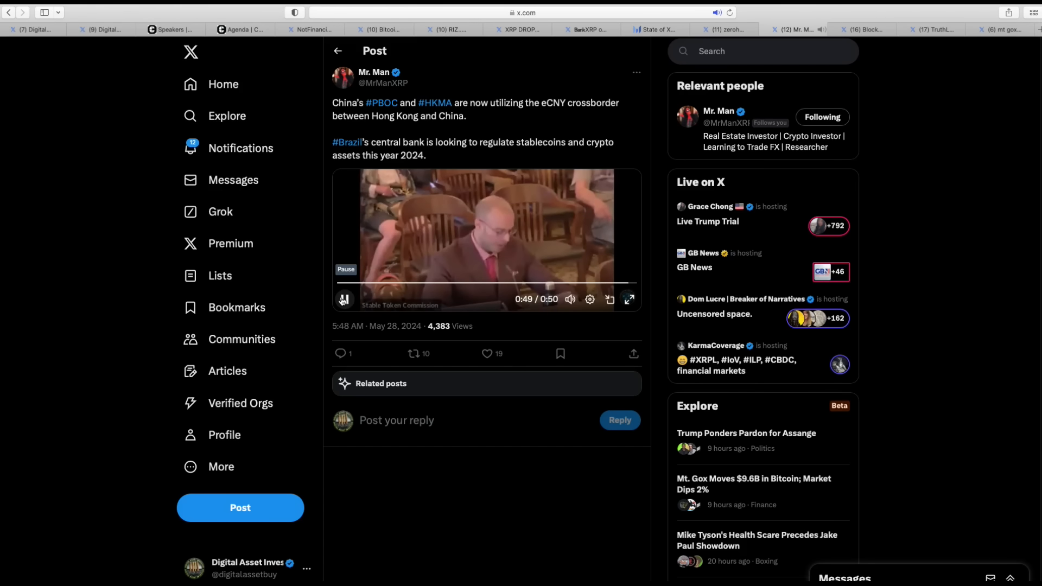
left_click(344, 300)
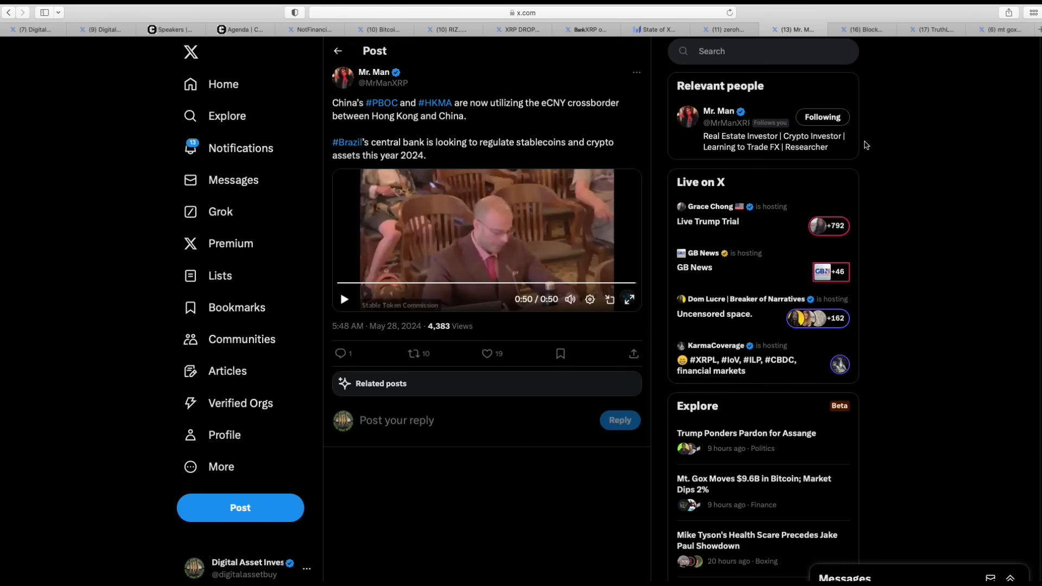
mouse_move(869, 138)
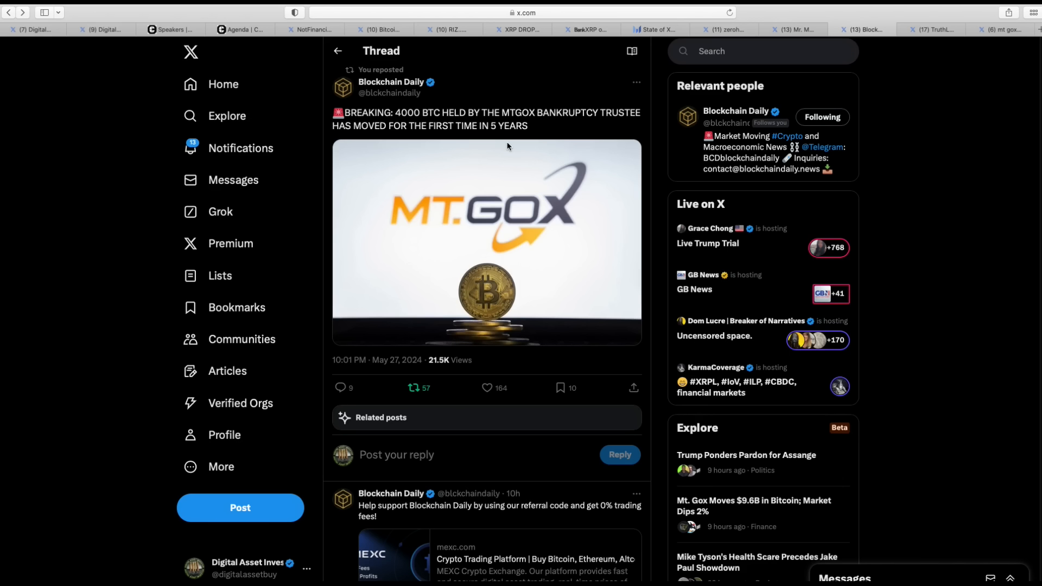
mouse_move(615, 200)
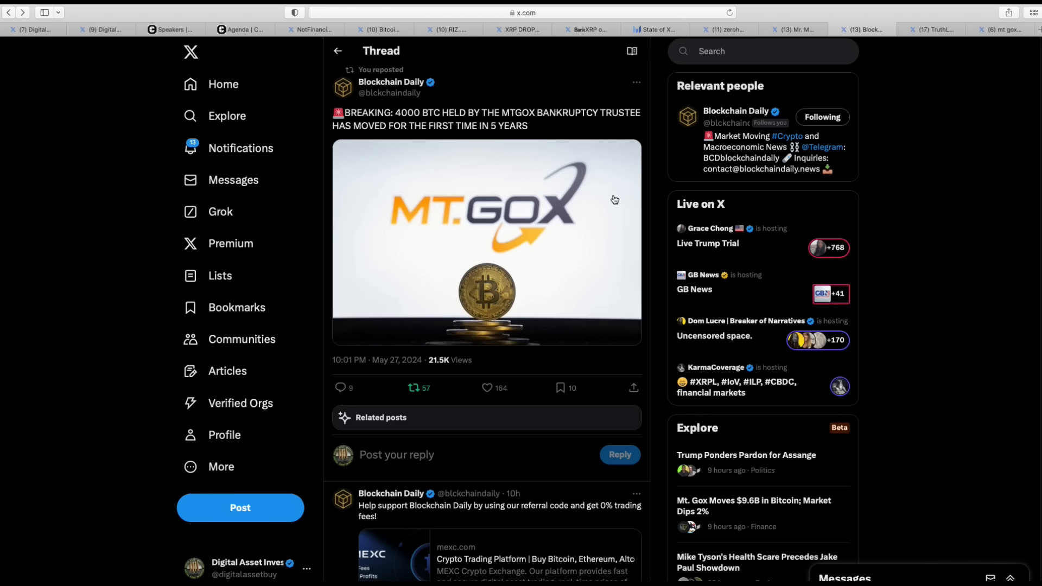
mouse_move(647, 167)
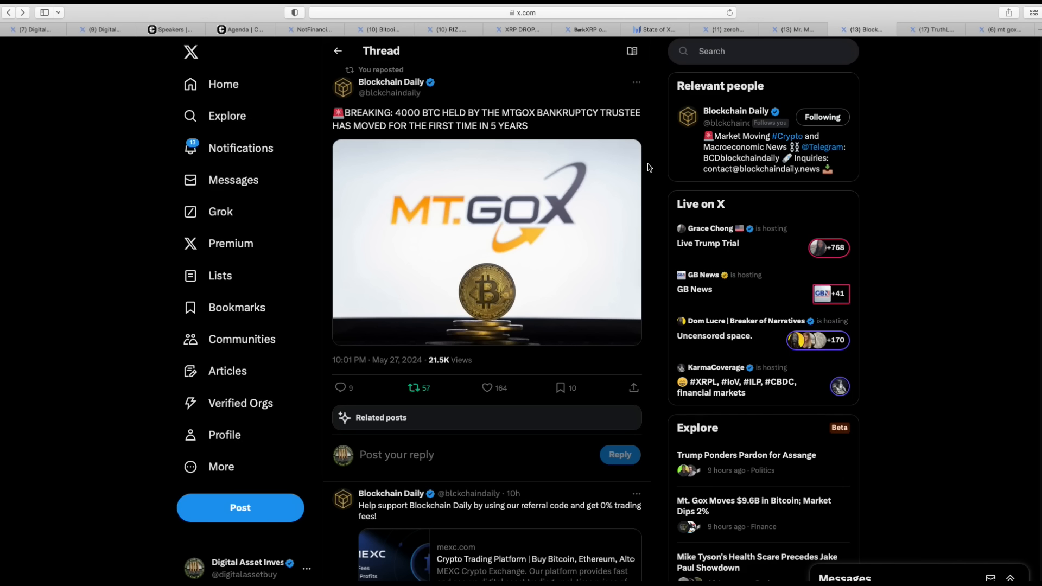
mouse_move(576, 137)
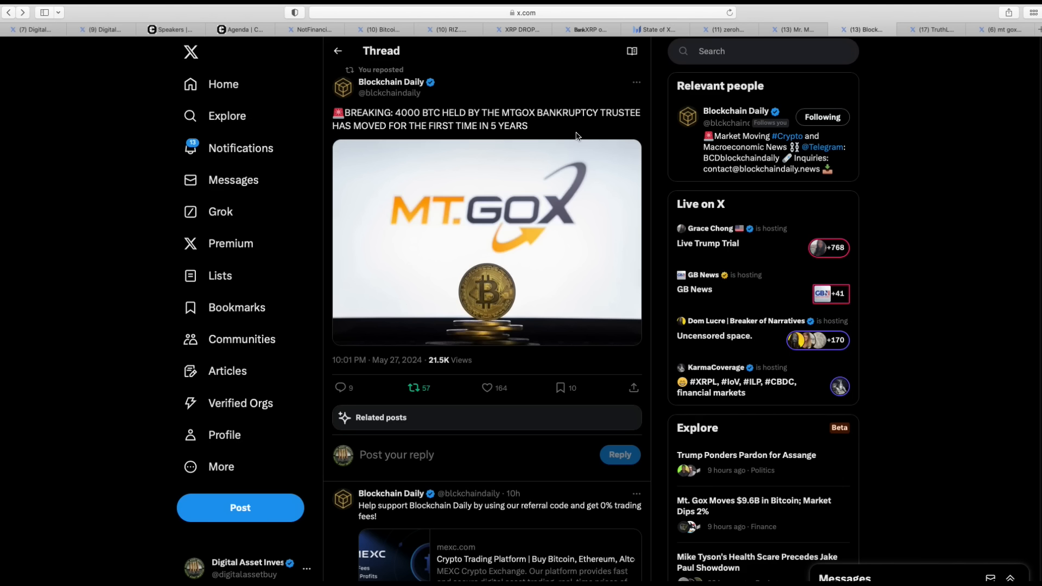
mouse_move(541, 123)
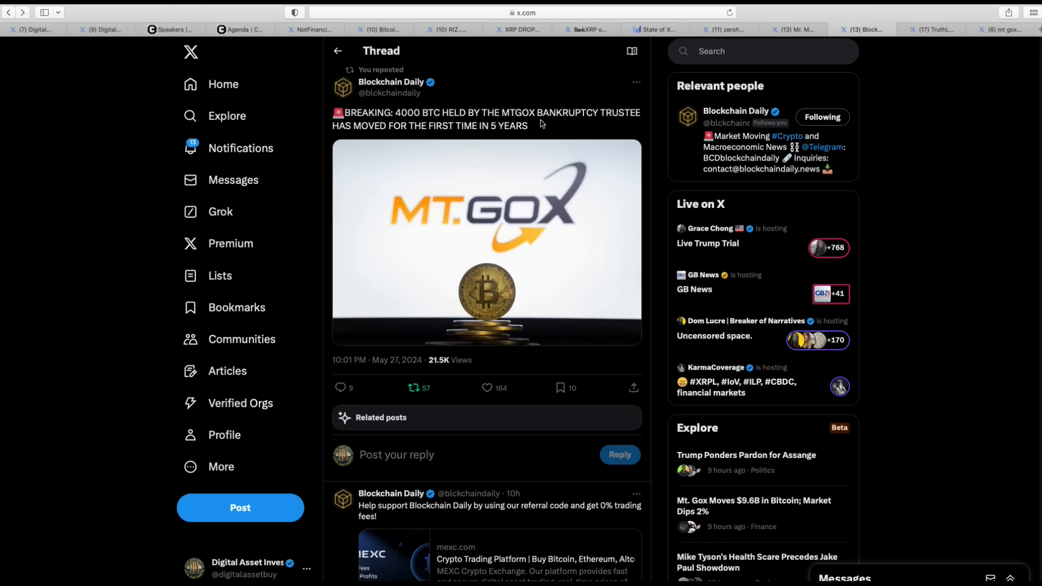
mouse_move(436, 70)
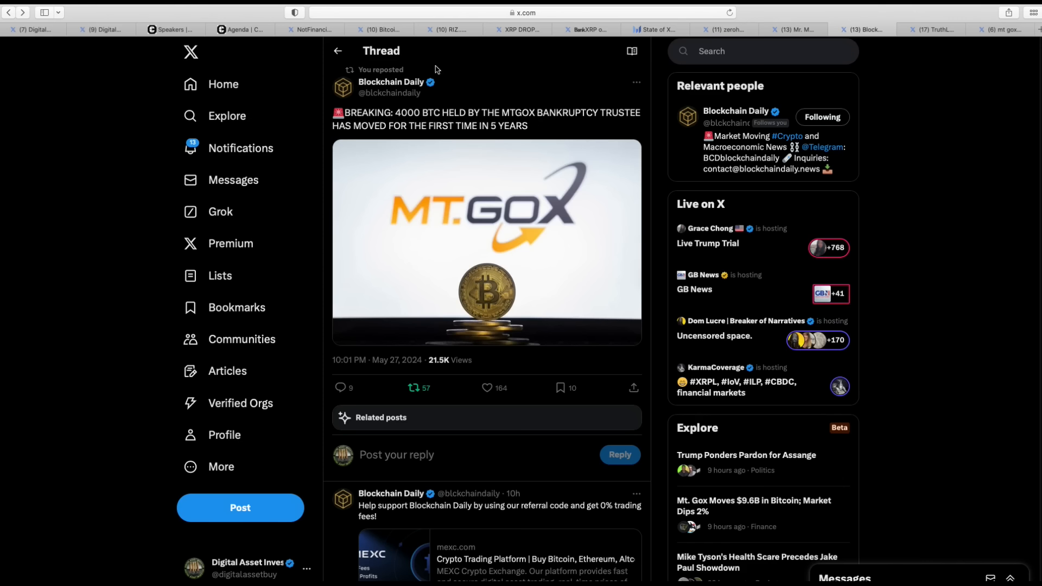
mouse_move(585, 406)
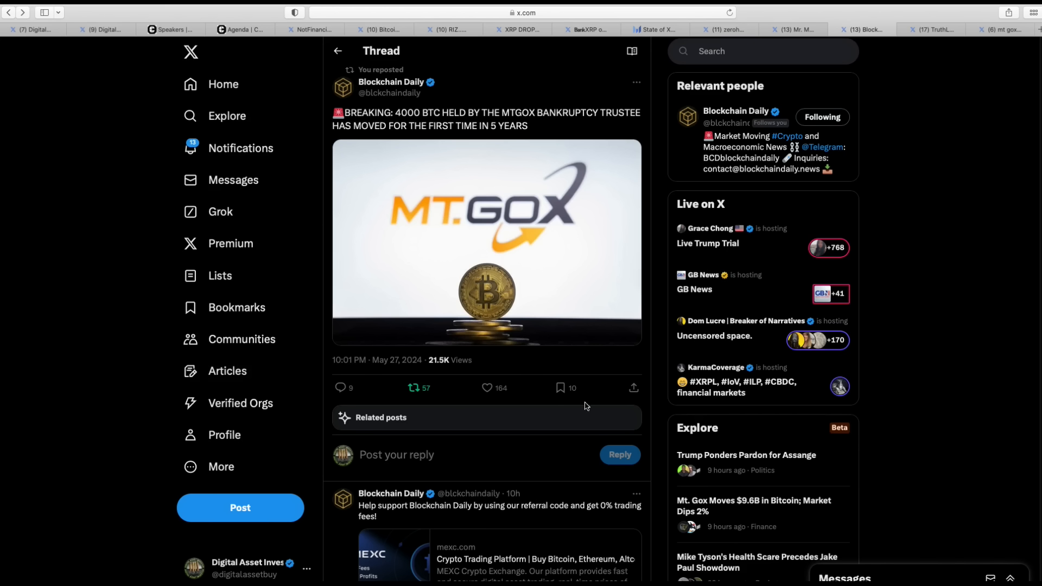
mouse_move(656, 222)
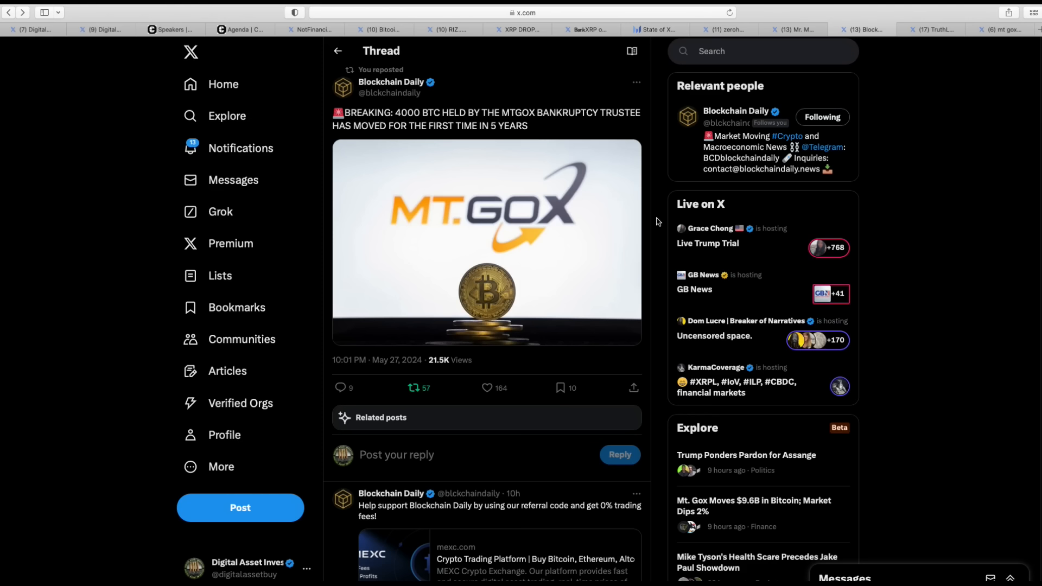
mouse_move(940, 66)
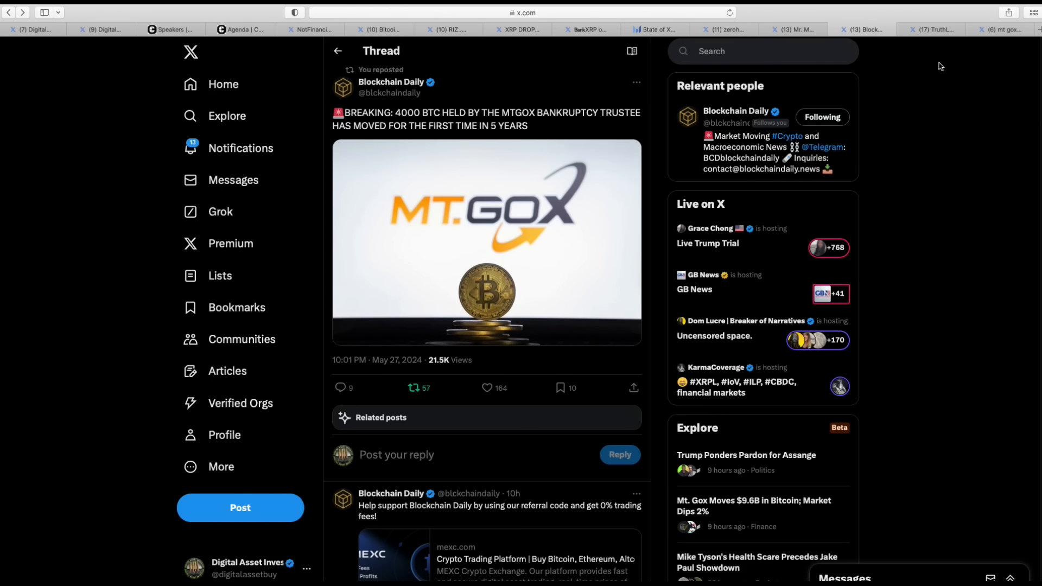